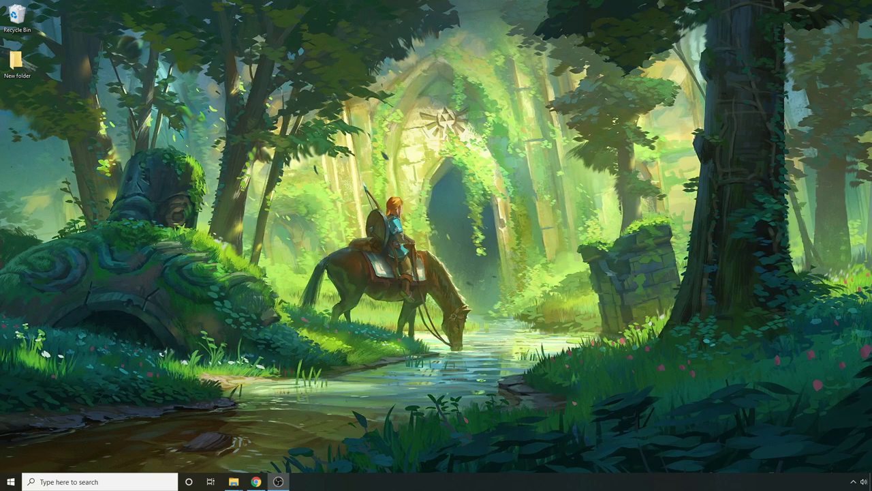
mouse_move(79, 434)
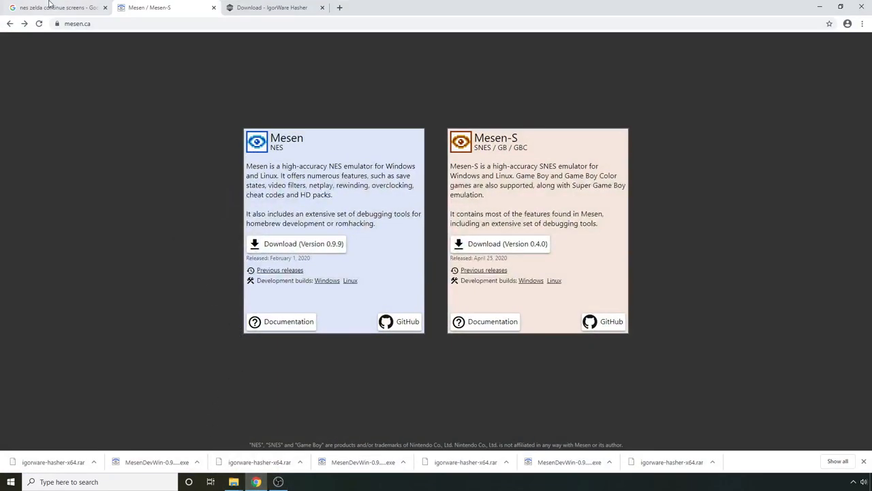
Preview the AtariAge 'Legend of Zelda NES Game Over screens' image in the zelda continue screens results
left_click(57, 8)
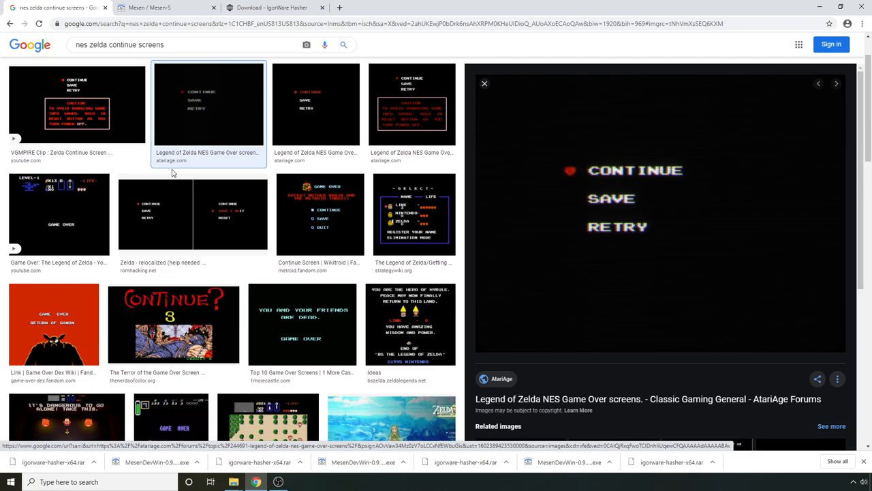
mouse_move(306, 216)
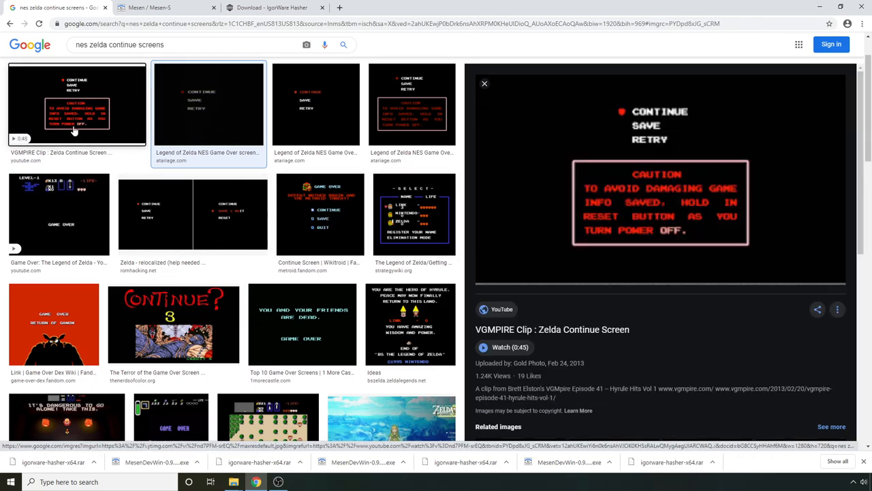
mouse_move(698, 153)
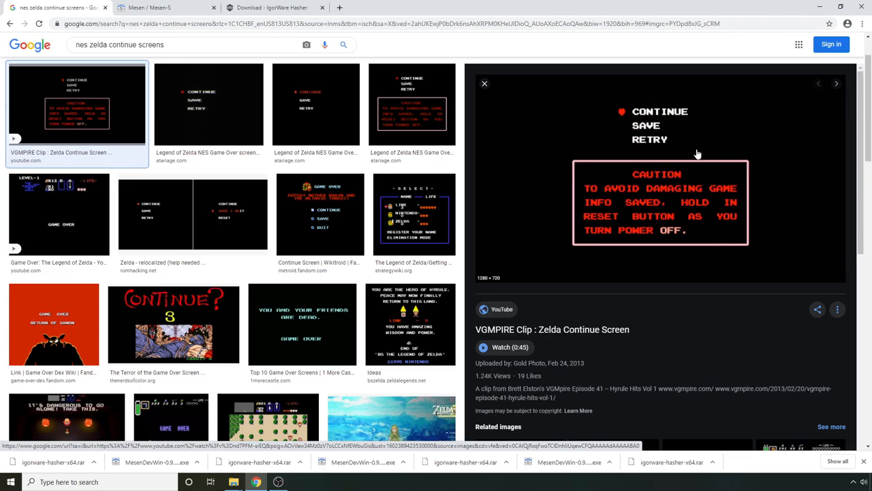
mouse_move(611, 206)
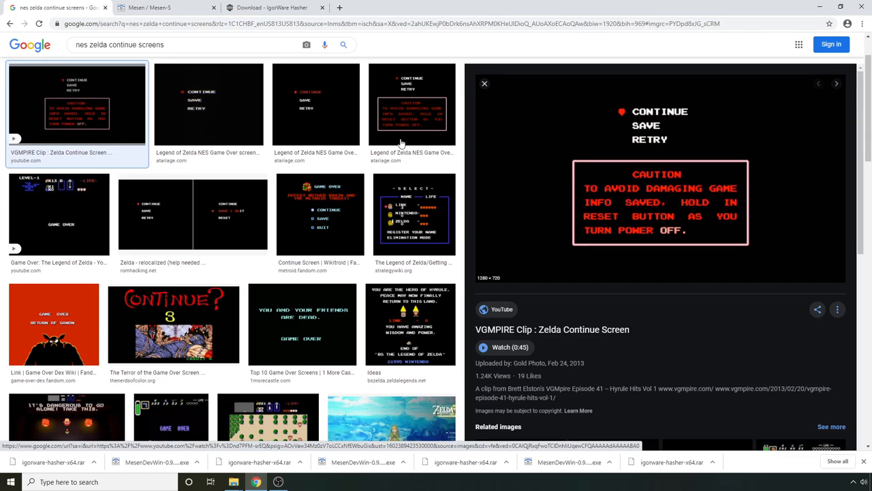
left_click(208, 104)
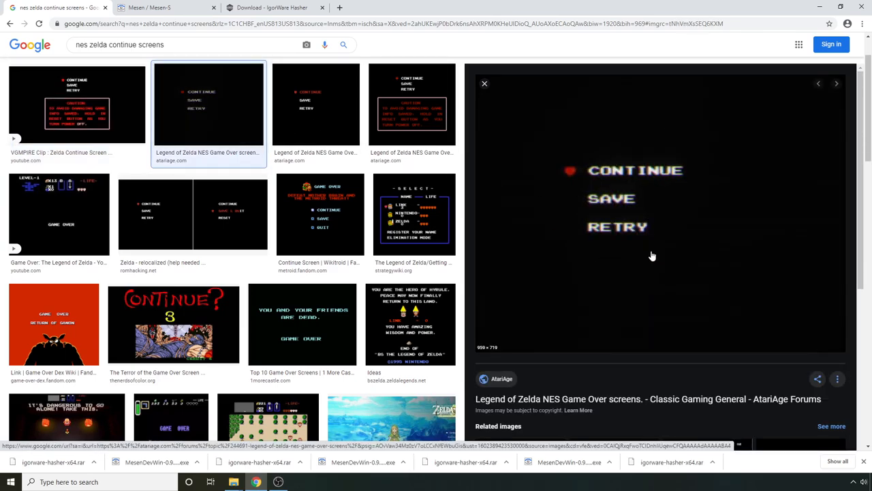
mouse_move(600, 260)
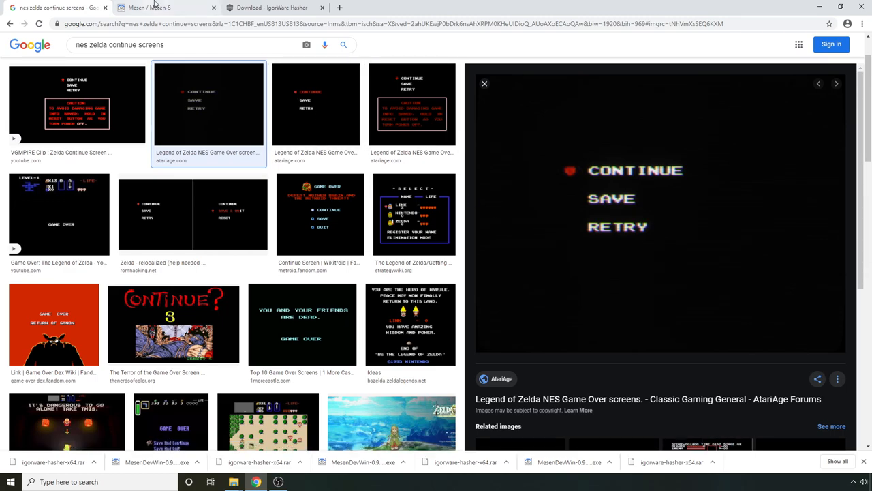
Return to the mesen.ca tab with the Mesen and Mesen-S downloads
left_click(166, 8)
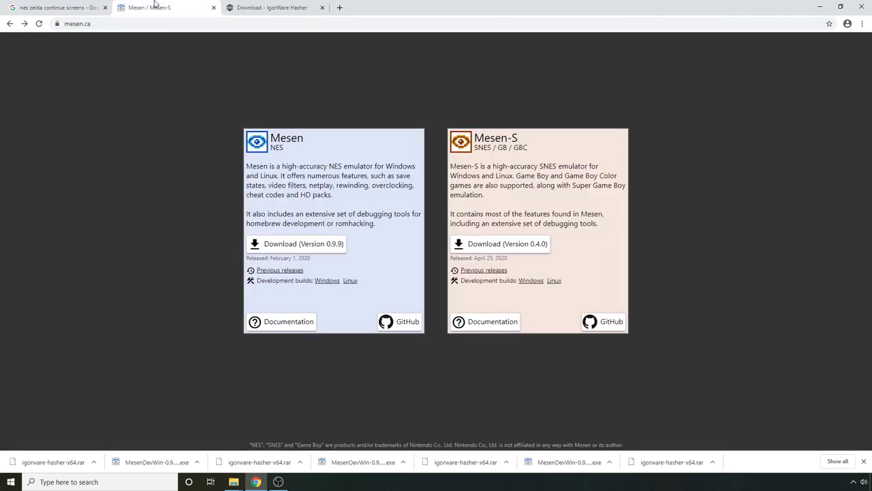
mouse_move(161, 116)
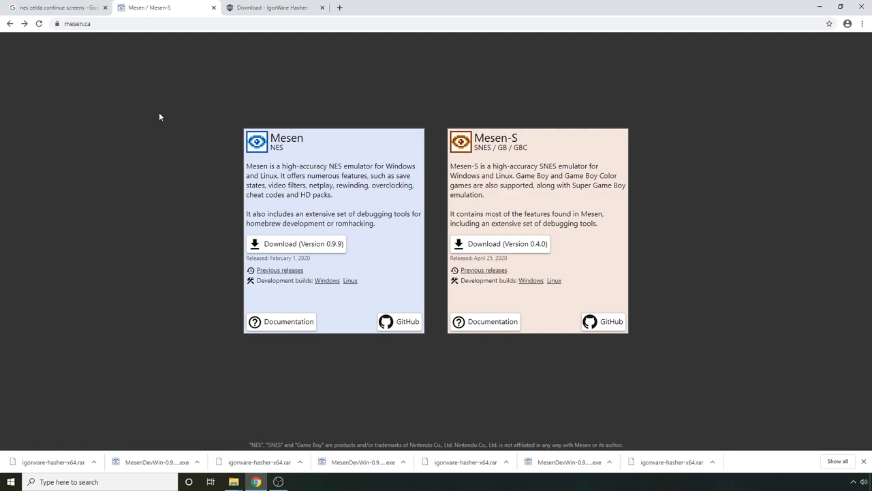
mouse_move(256, 191)
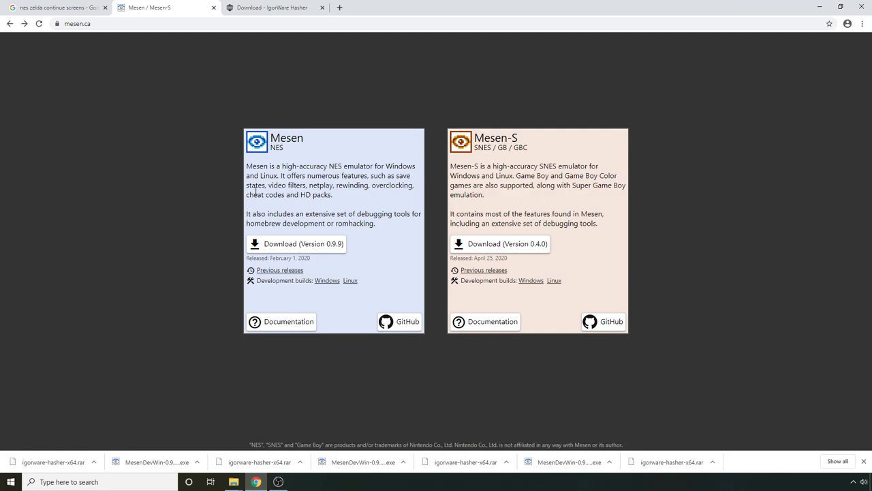
mouse_move(531, 295)
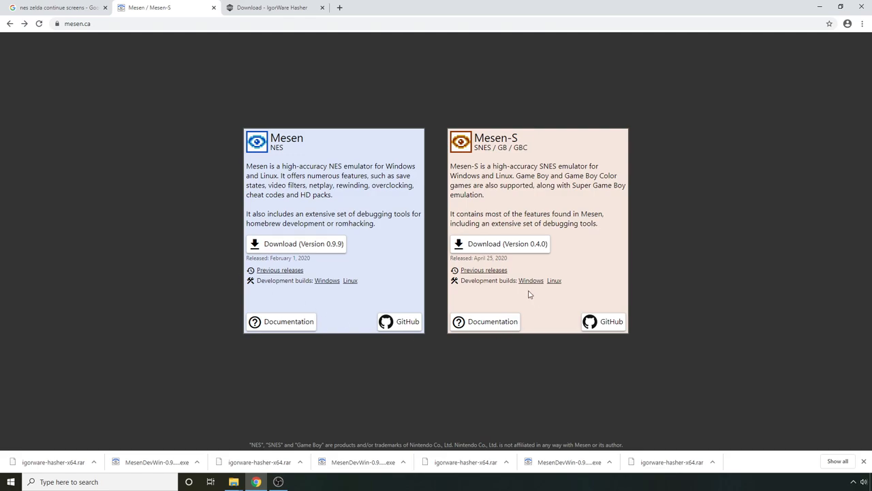
mouse_move(531, 280)
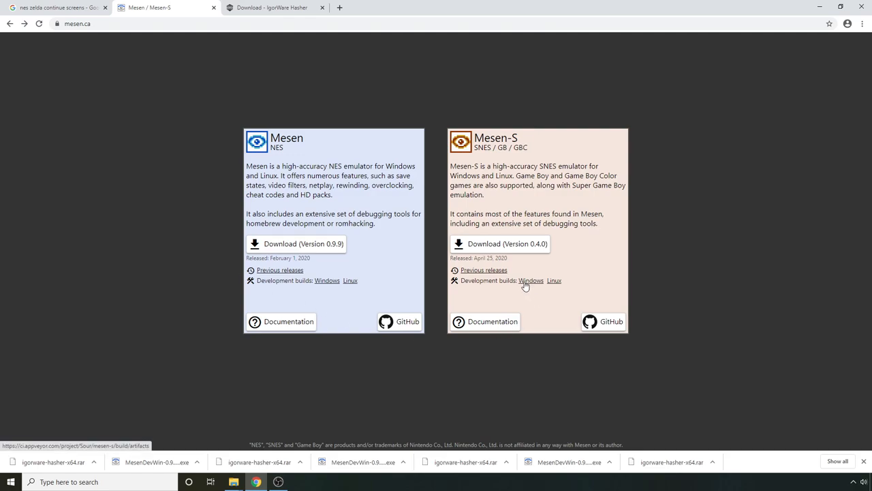
mouse_move(298, 235)
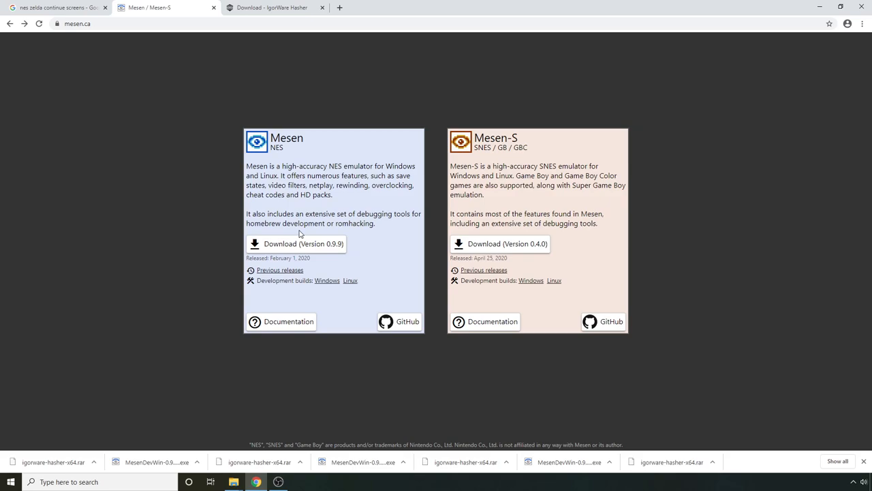
mouse_move(84, 49)
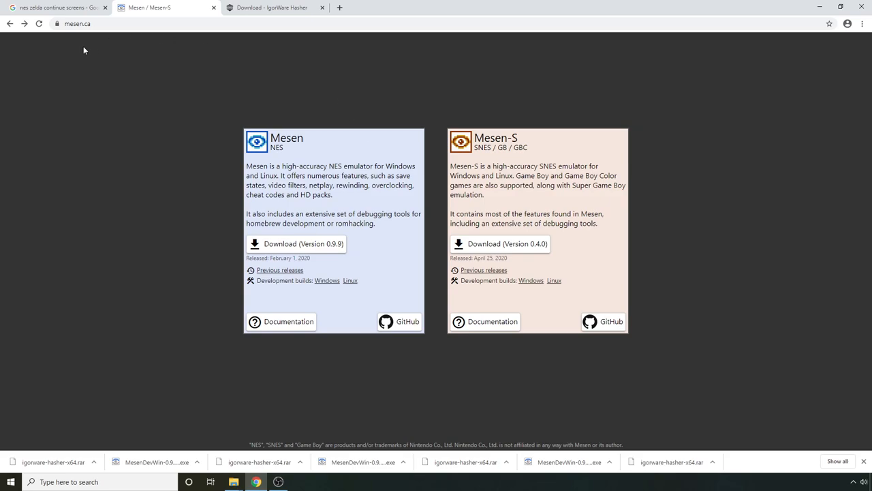
mouse_move(297, 243)
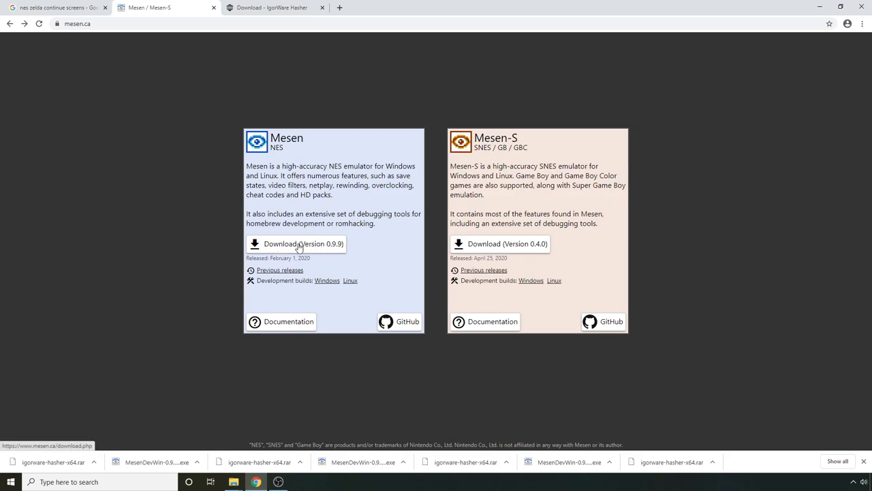
mouse_move(344, 245)
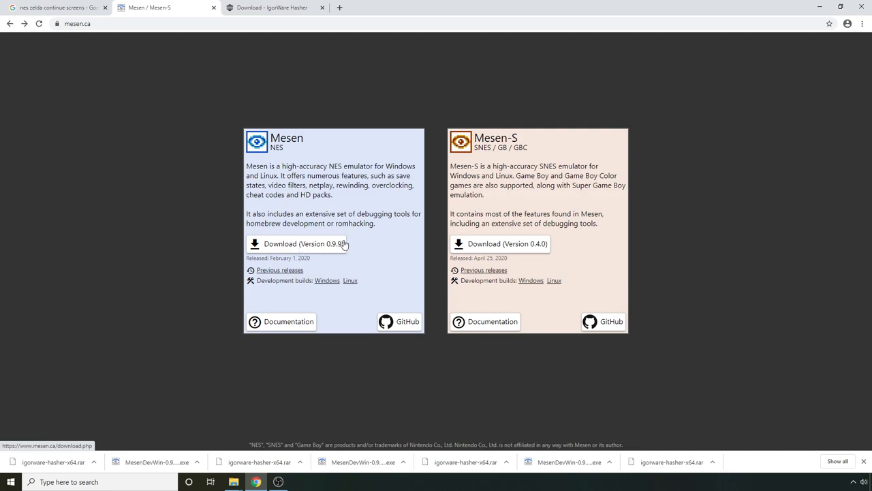
mouse_move(328, 243)
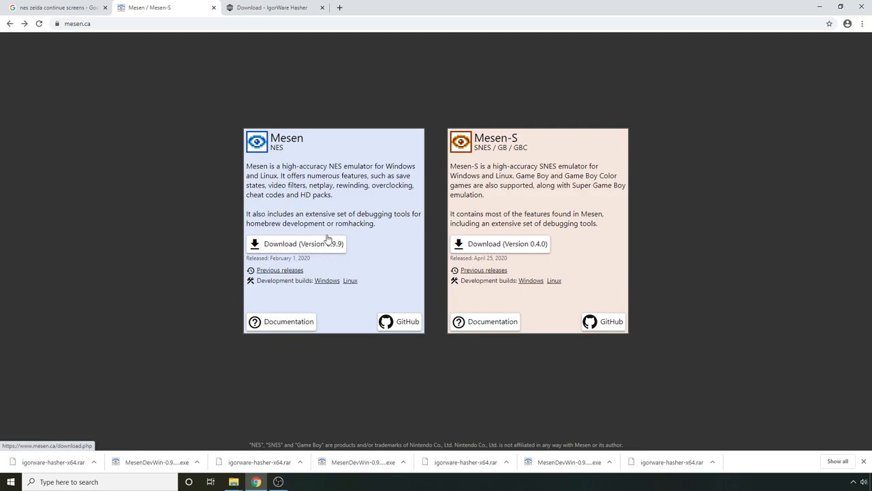
mouse_move(319, 251)
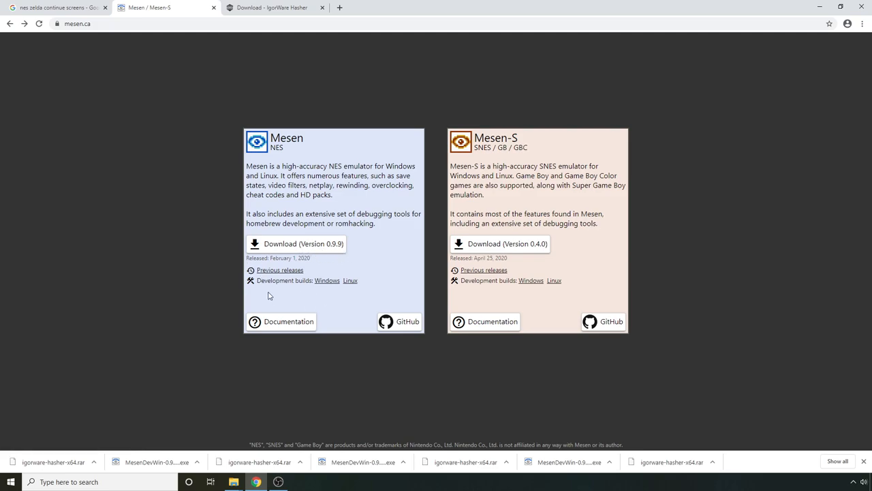
mouse_move(327, 292)
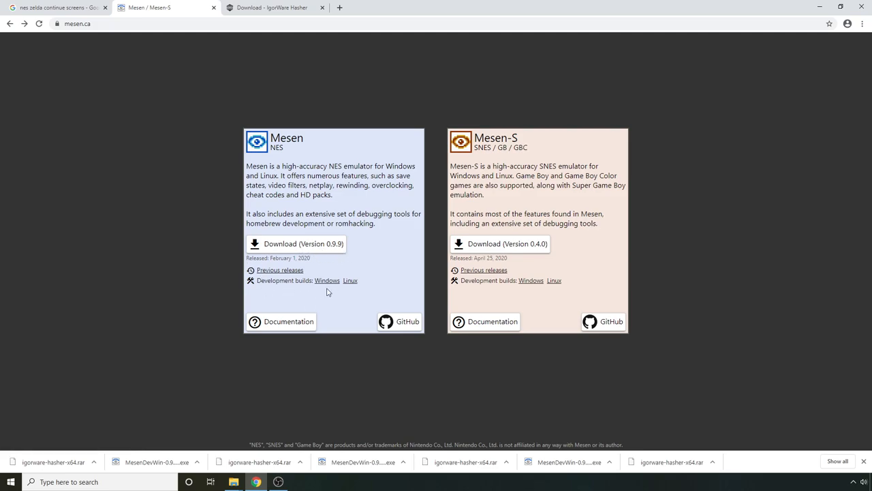
mouse_move(327, 281)
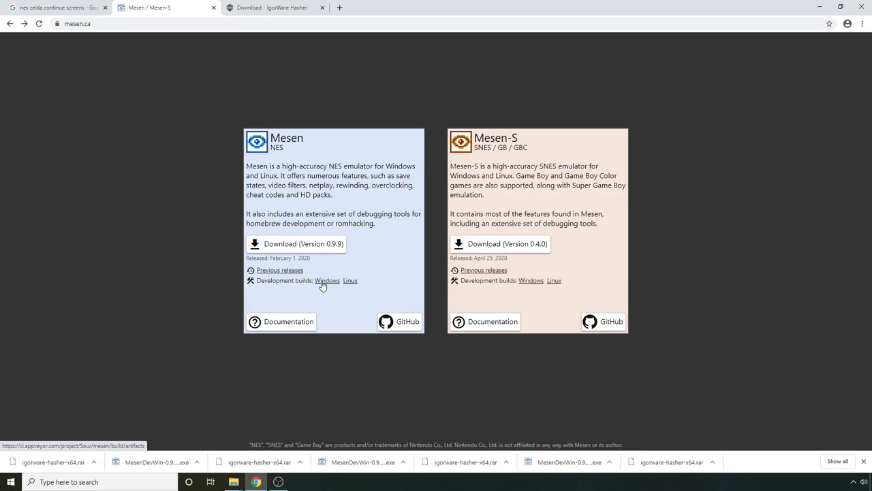
Download the MesenDevWin-0.9.9.62.exe Windows development build from AppVeyor
left_click(327, 281)
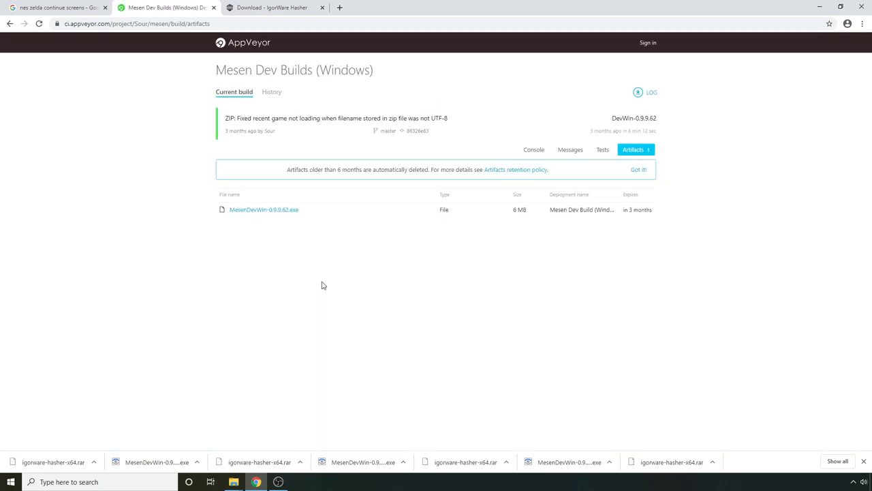
left_click(264, 210)
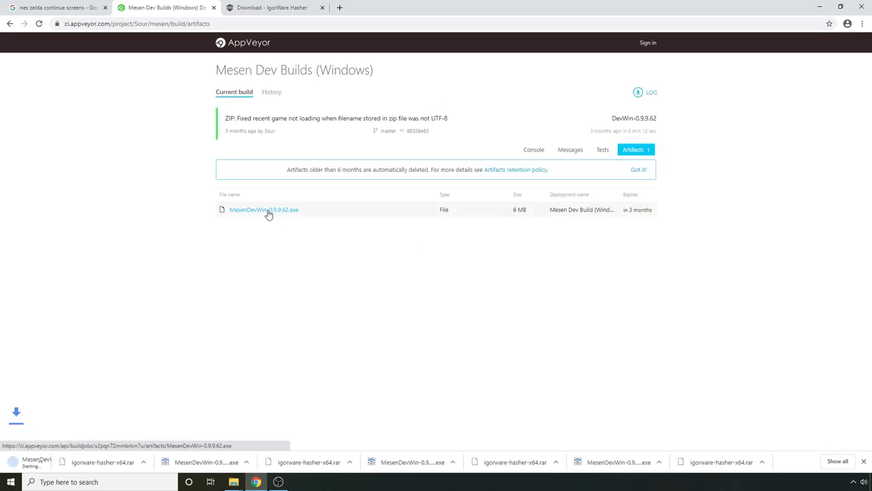
left_click(265, 210)
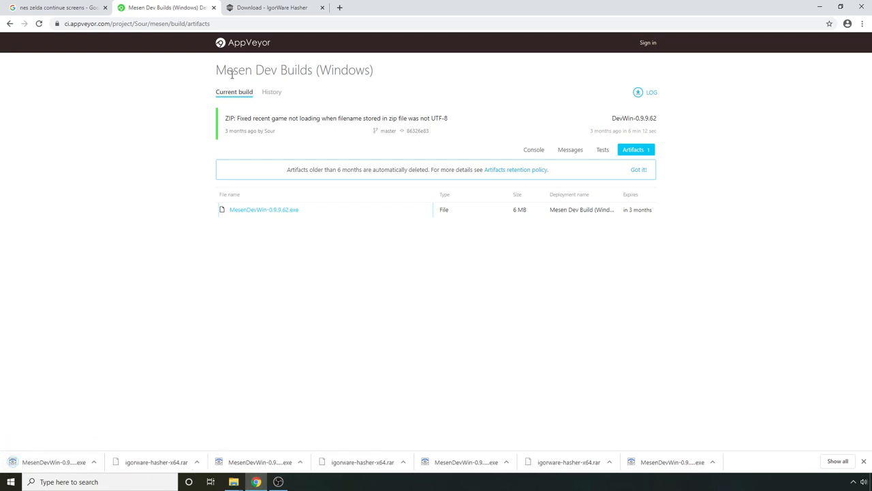
Download the 64-bit igorware-hasher-x64.rar from the IgorWare Hasher page
left_click(272, 8)
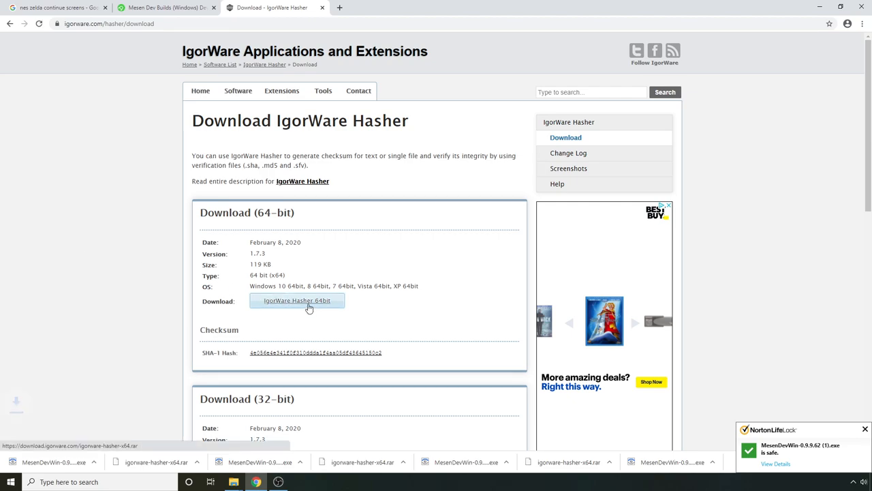
left_click(298, 301)
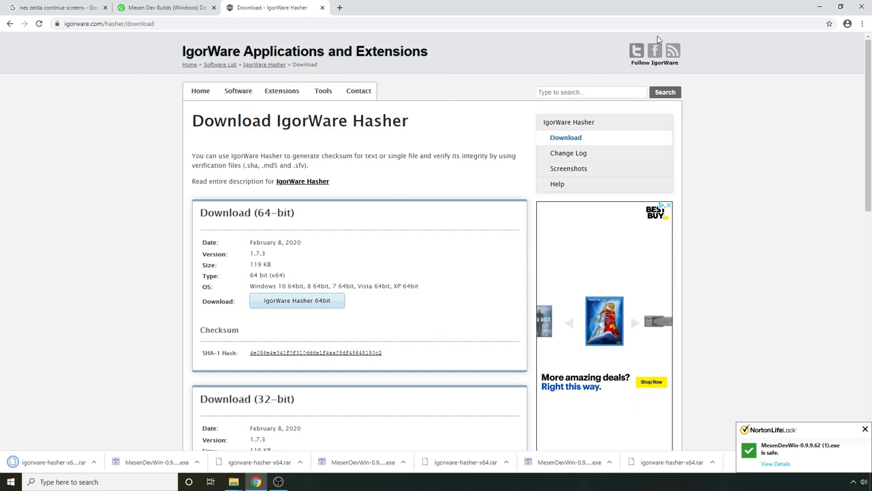
mouse_move(500, 33)
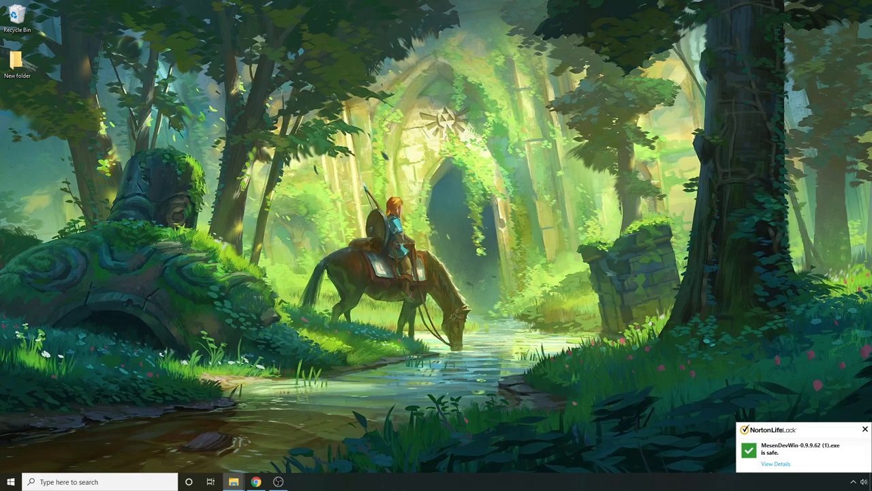
Delete the '(1)' duplicate downloads and move the Mesen build, hasher archive, Zelda ROM and remaster zip into New folder
left_click(235, 482)
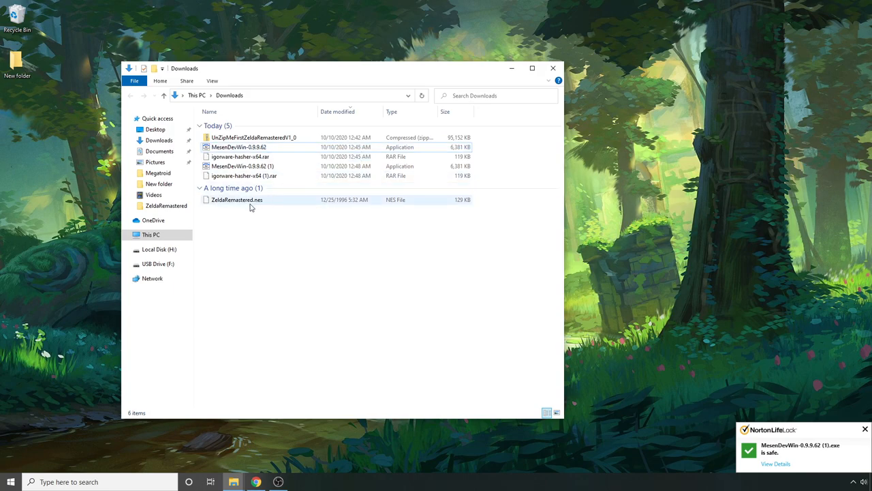
left_click(244, 175)
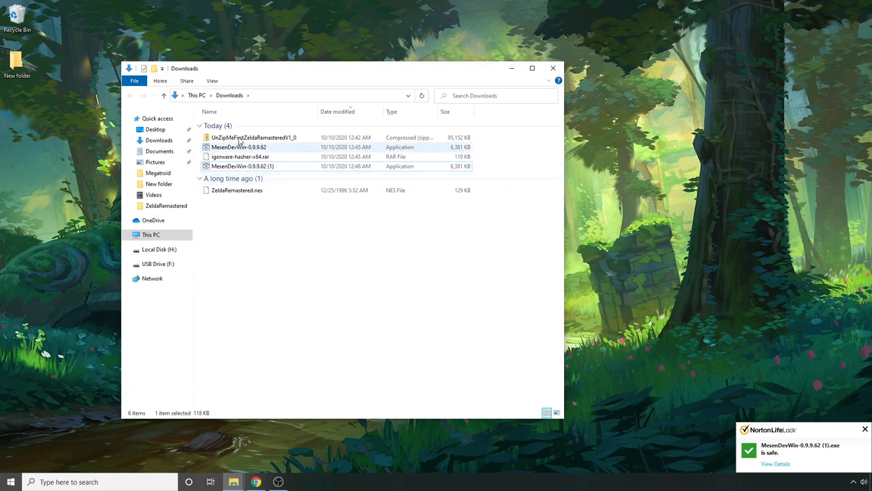
left_click(237, 191)
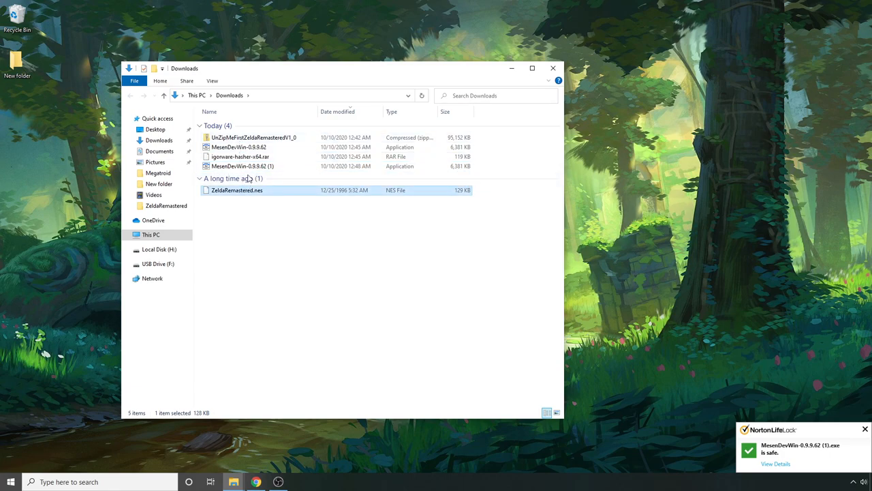
left_click(242, 166)
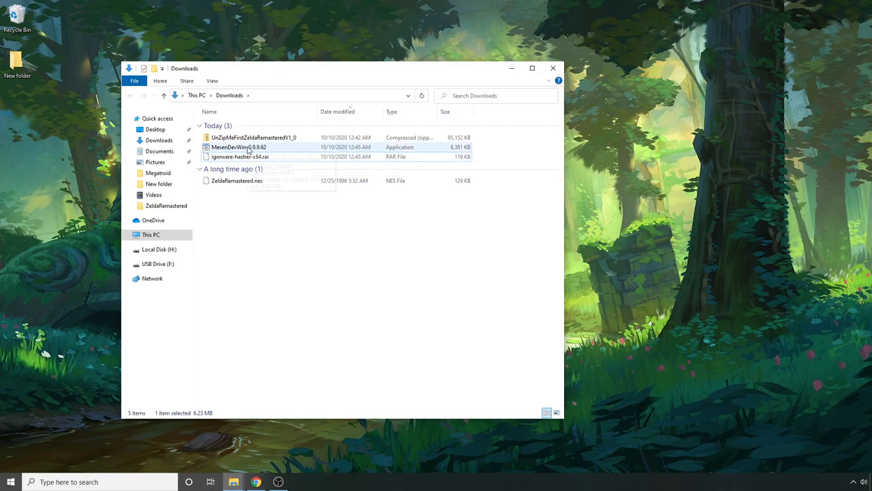
left_click(254, 136)
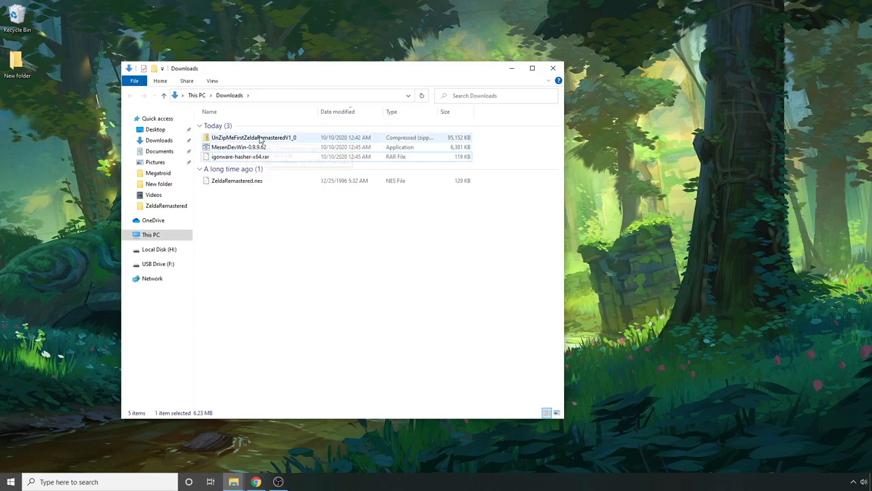
left_click(240, 155)
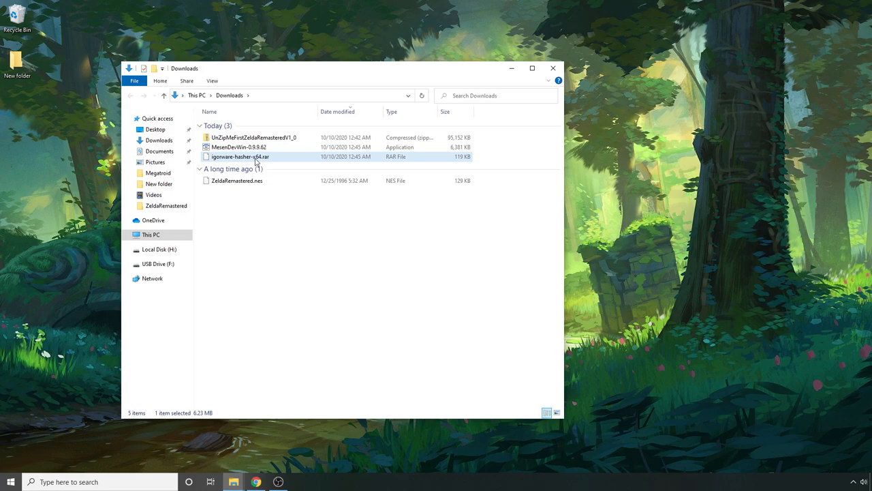
mouse_move(240, 156)
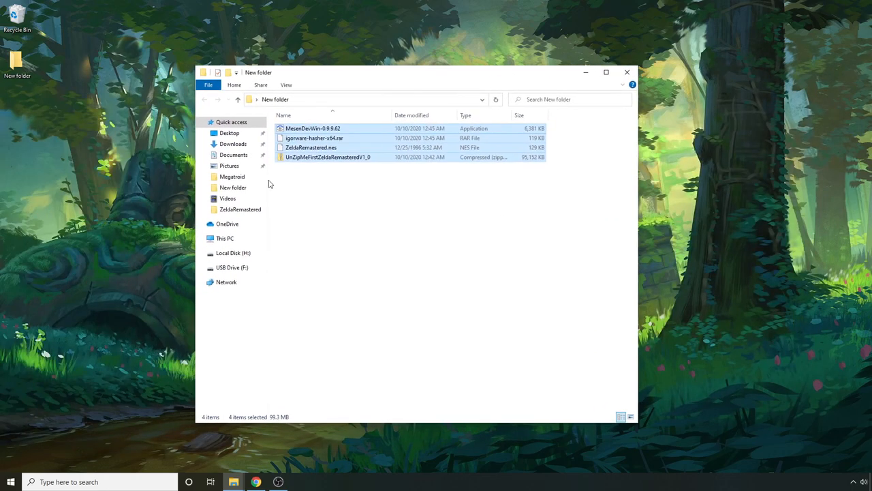
left_click(314, 129)
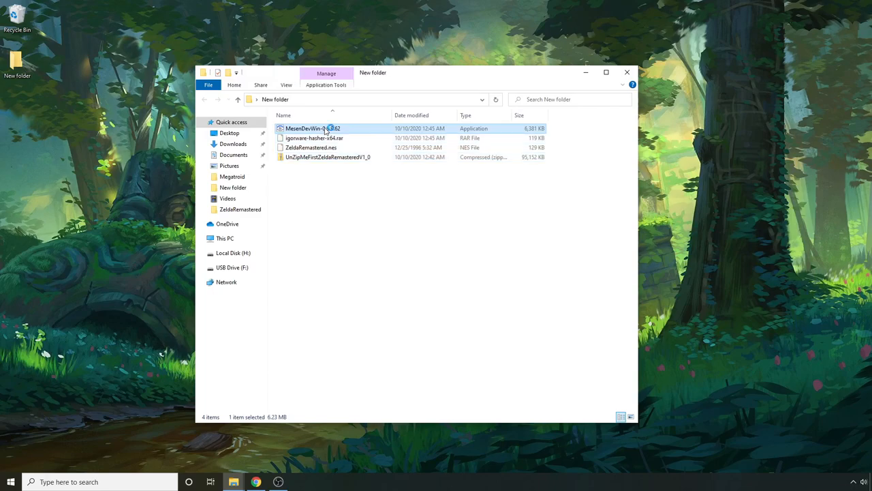
Complete Mesen's first-run setup storing data in the application folder, without a desktop shortcut
double_click(314, 128)
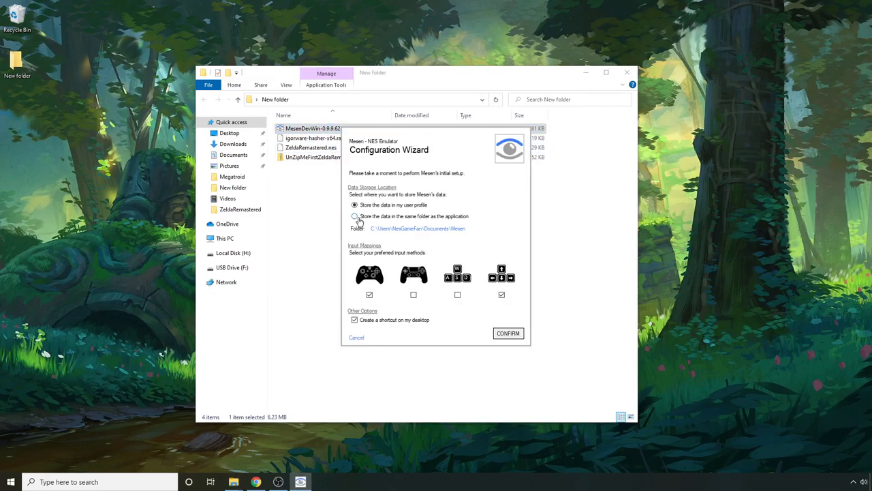
left_click(355, 215)
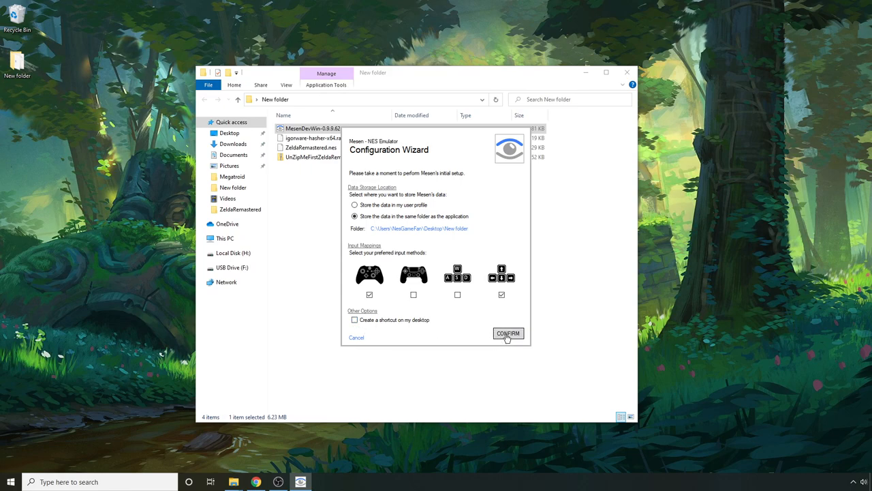
left_click(507, 333)
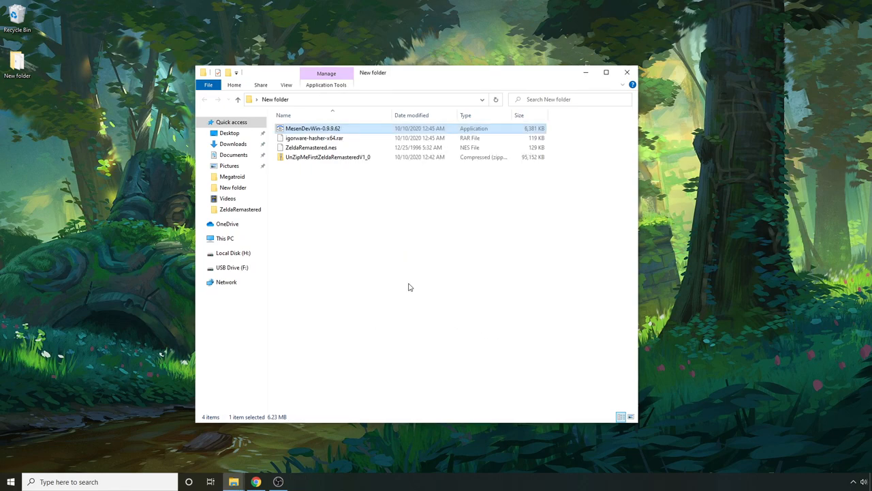
Launch Mesen and review Player 1's standard controller key bindings under Options > Input
double_click(314, 128)
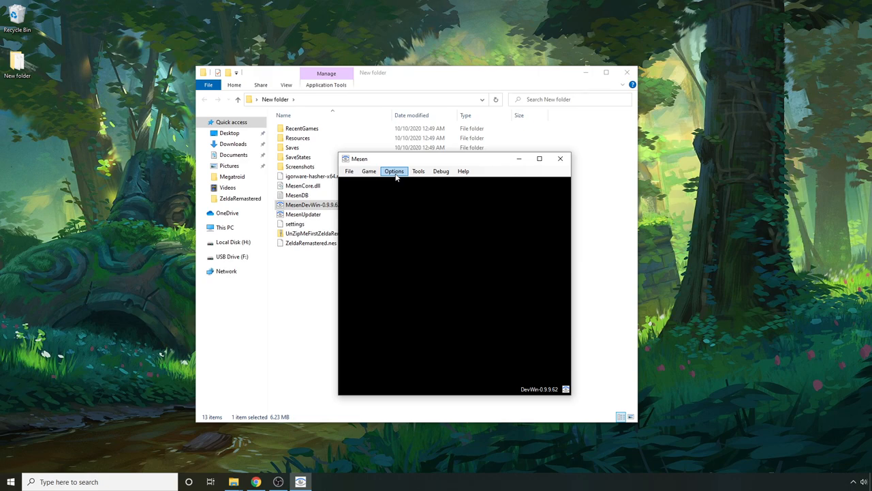
left_click(394, 172)
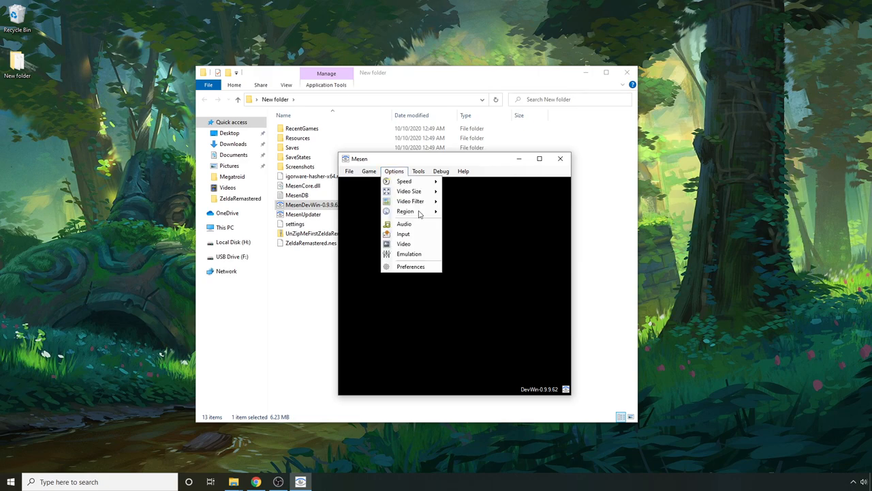
left_click(403, 234)
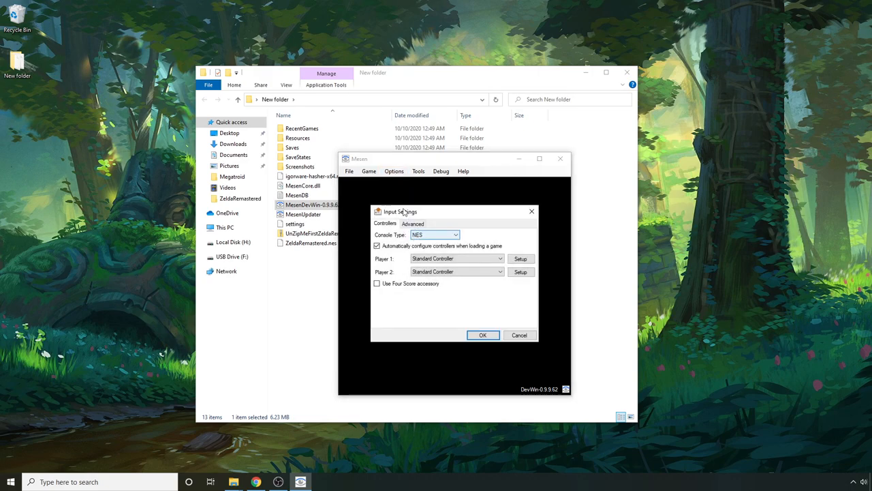
left_click(521, 259)
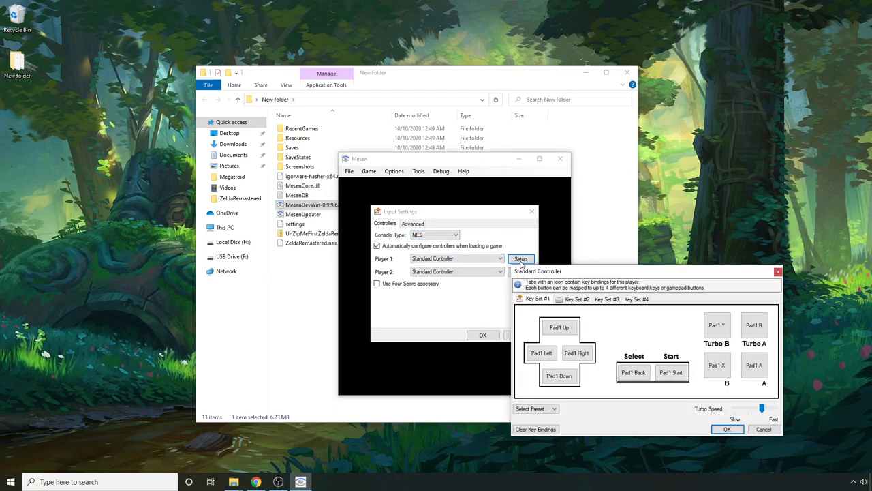
mouse_move(608, 392)
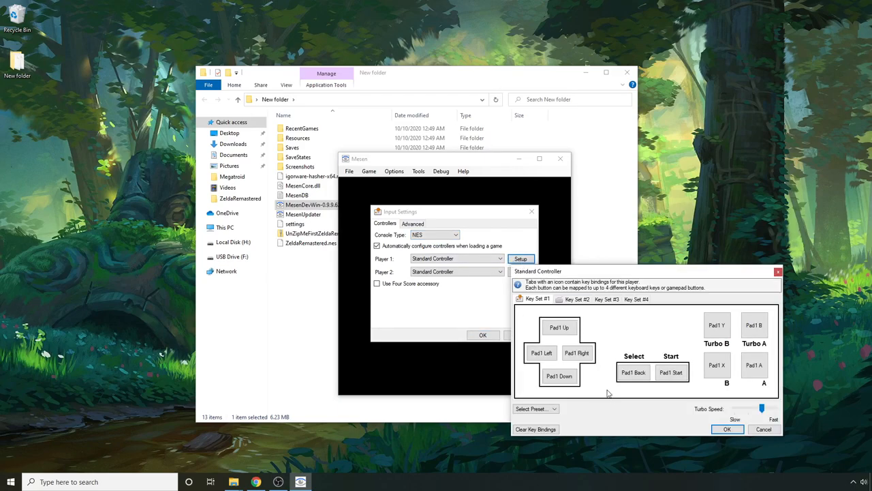
left_click(777, 271)
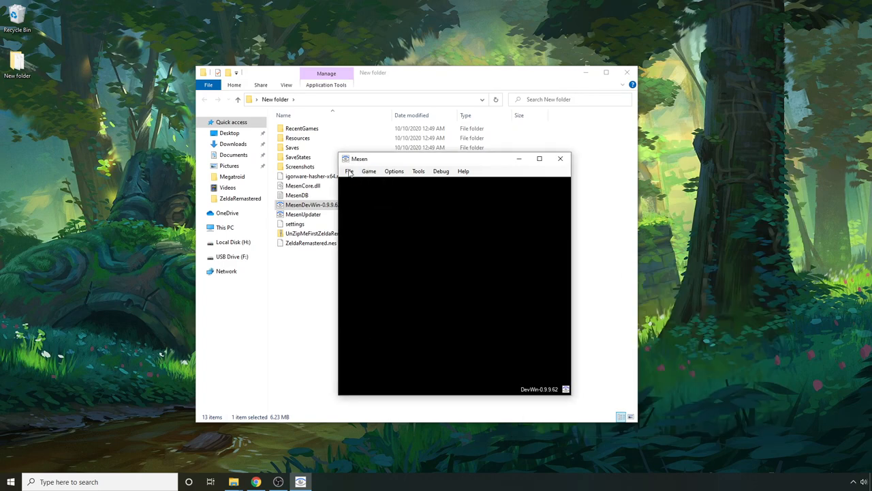
Load ZeldaRemastered.nes to its title screen, then close Mesen
left_click(349, 172)
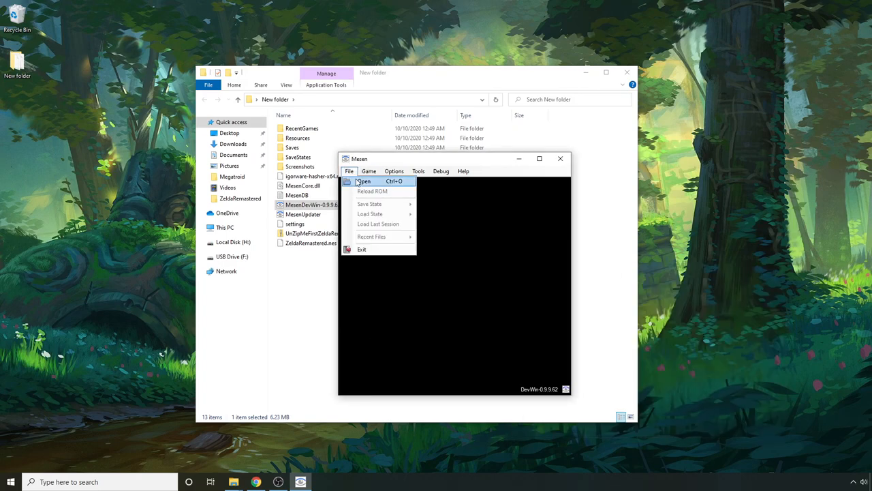
left_click(365, 181)
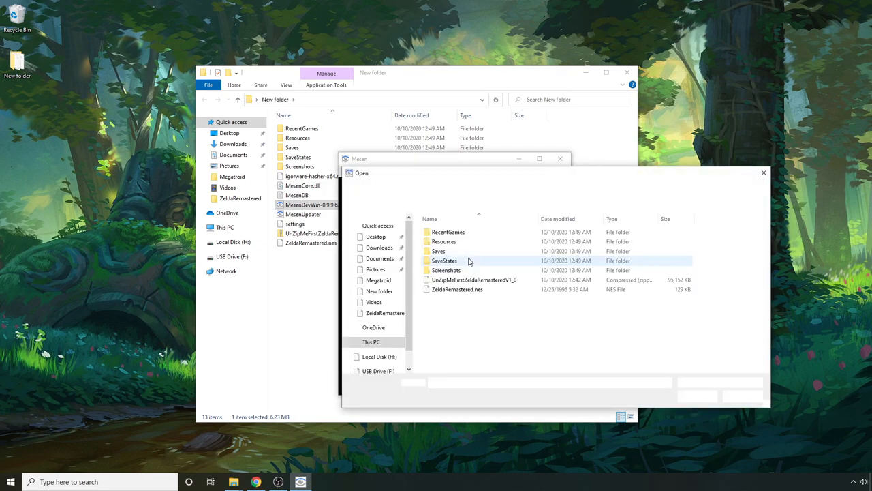
double_click(456, 289)
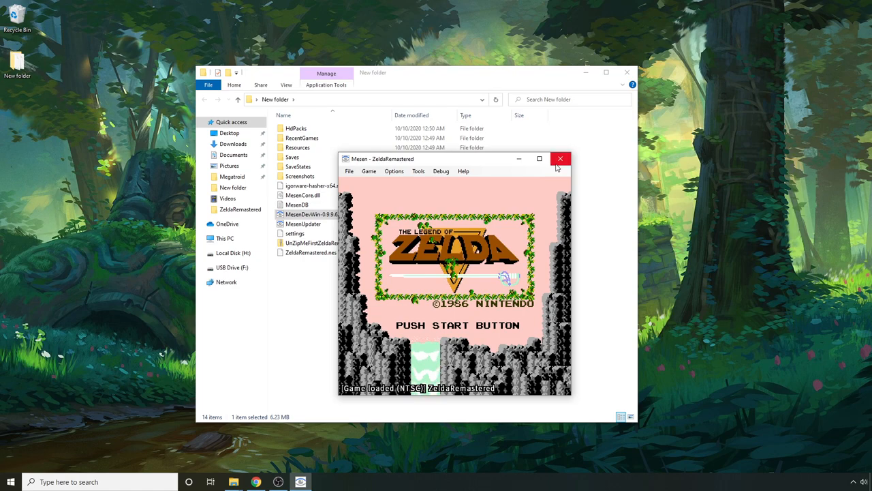
left_click(561, 158)
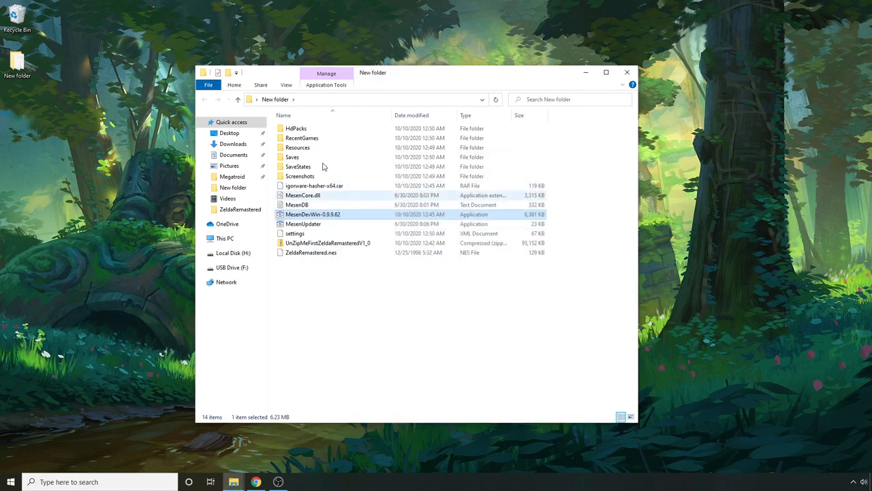
mouse_move(307, 130)
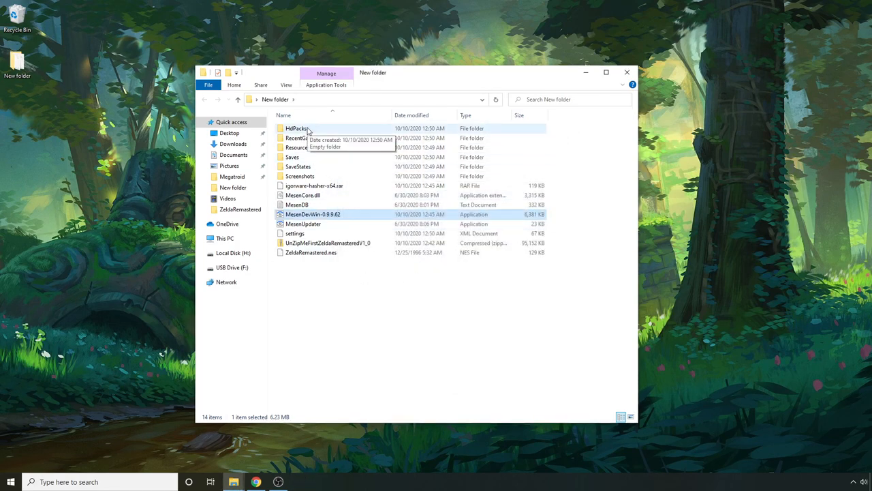
Move the UnZipMeFirst Zelda Remastered zip into HdPacks and extract it there with 7-Zip
left_click(349, 287)
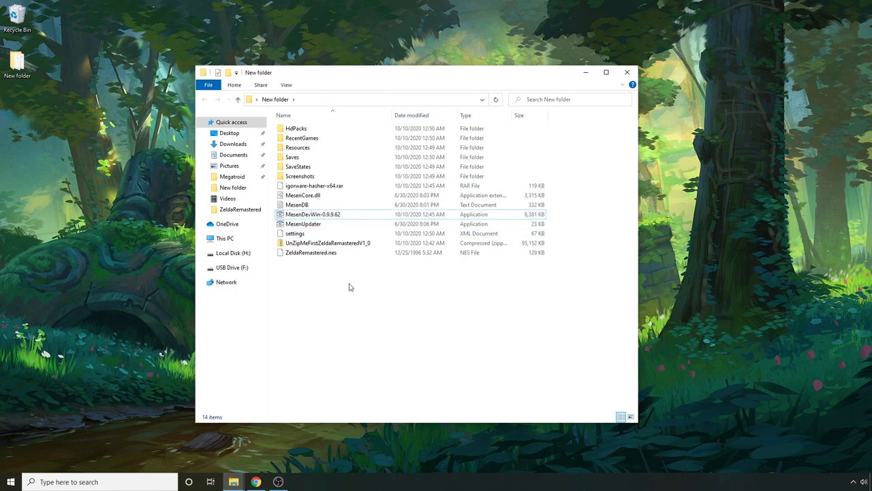
left_click(327, 243)
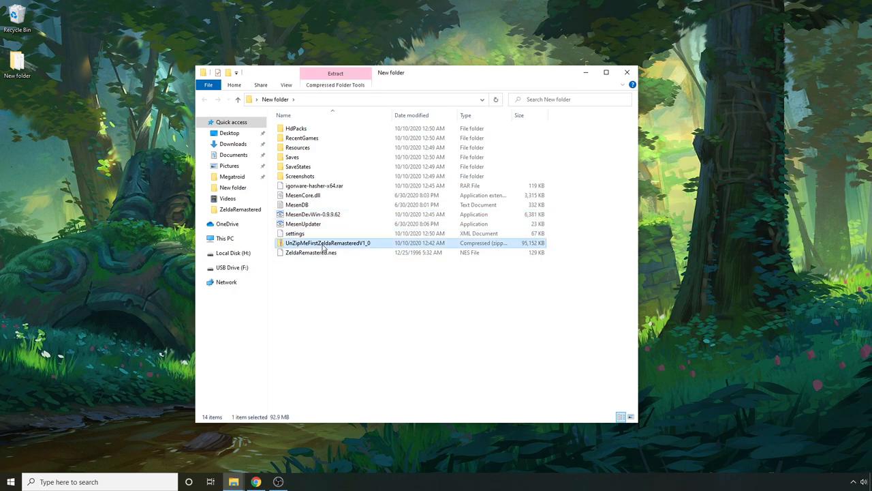
mouse_move(319, 237)
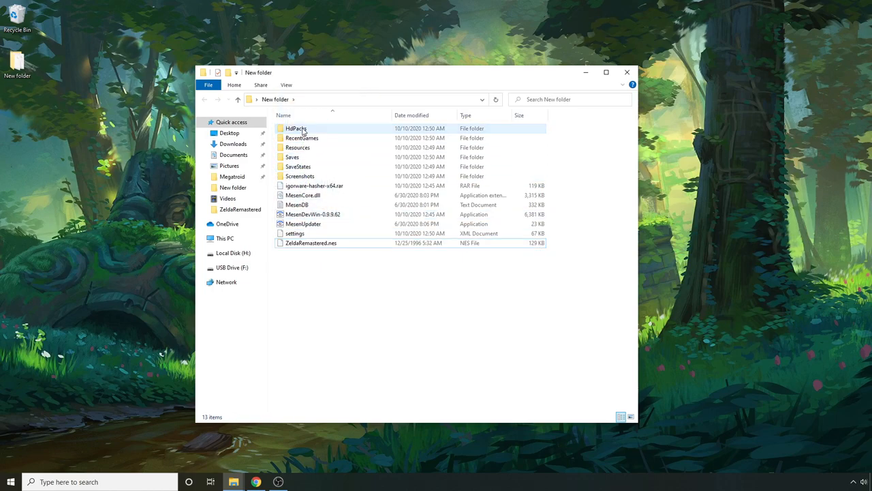
double_click(296, 128)
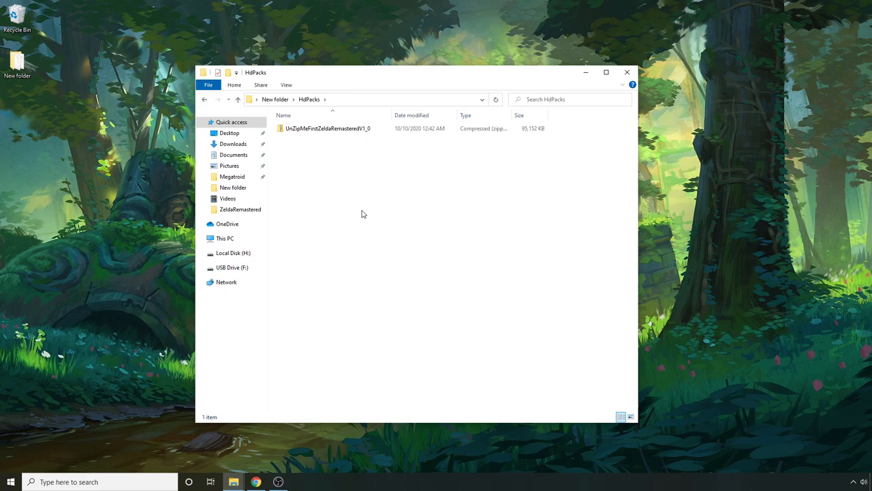
left_click(327, 128)
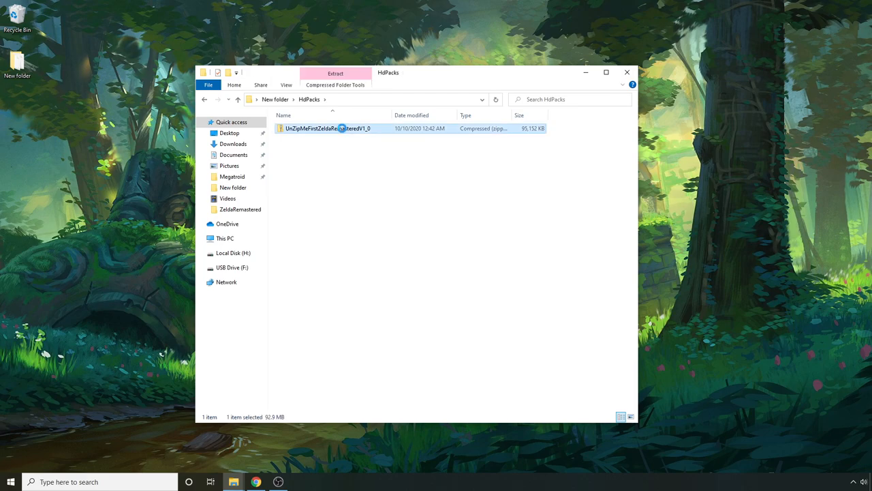
right_click(341, 128)
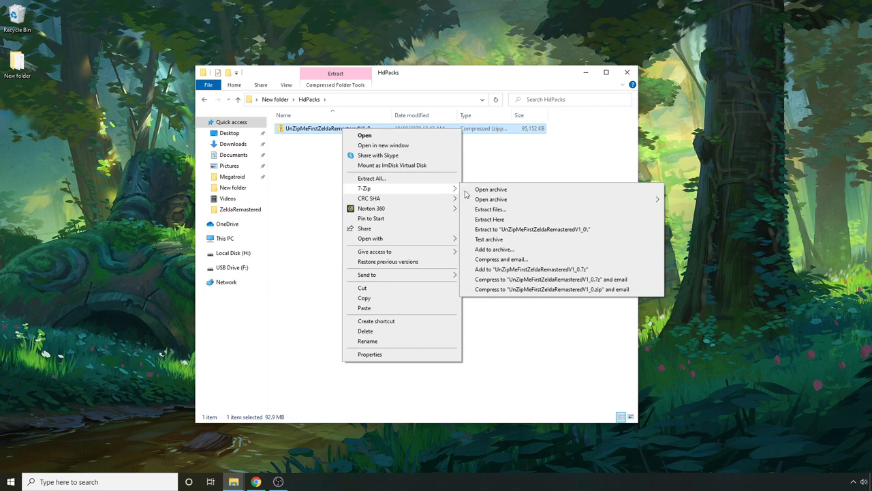
mouse_move(489, 218)
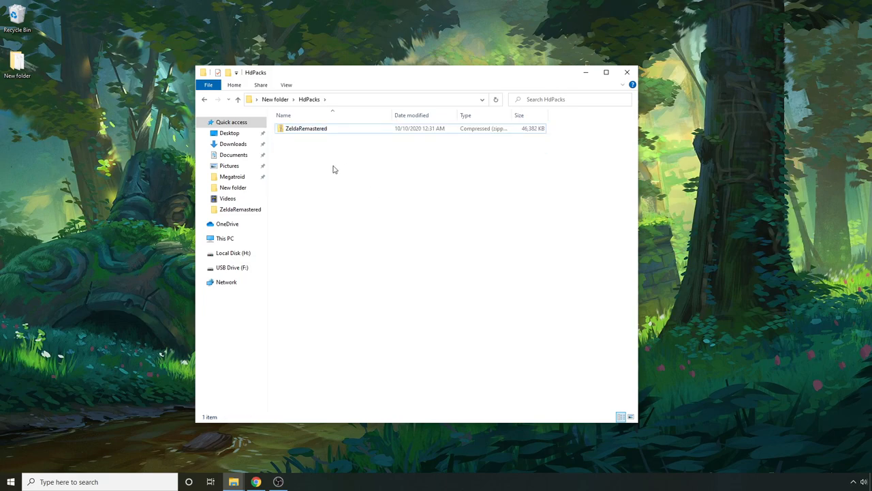
mouse_move(293, 109)
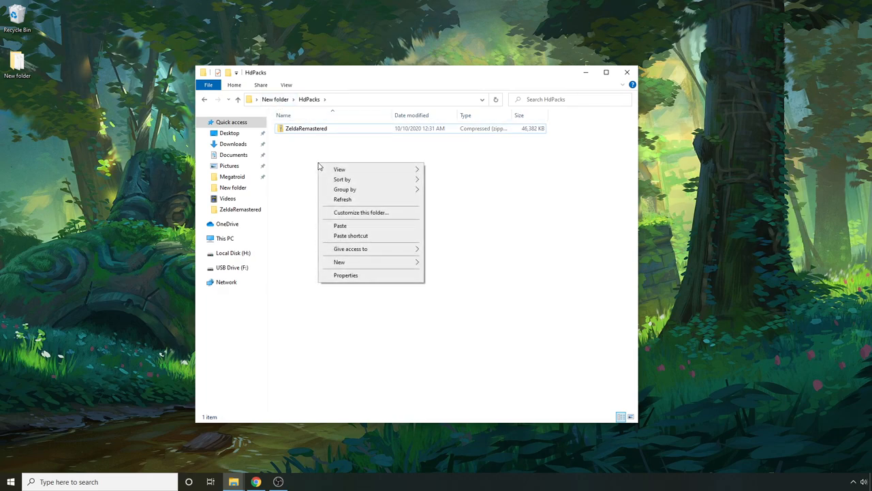
Copy the ZeldaRemastered ROM's base name and start a new folder inside HdPacks for it
left_click(275, 100)
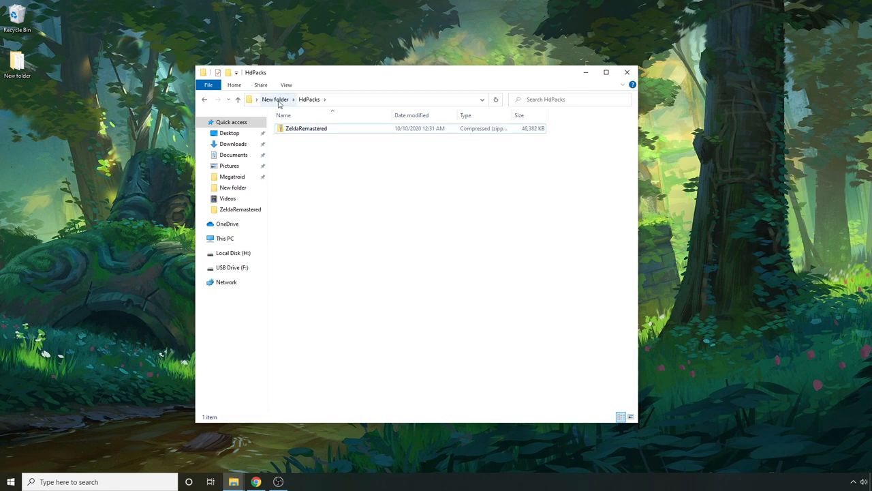
left_click(275, 98)
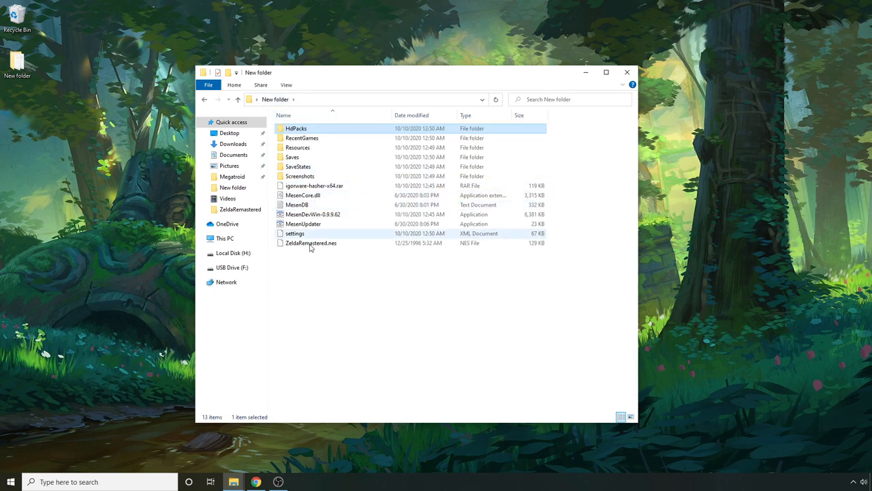
left_click(311, 243)
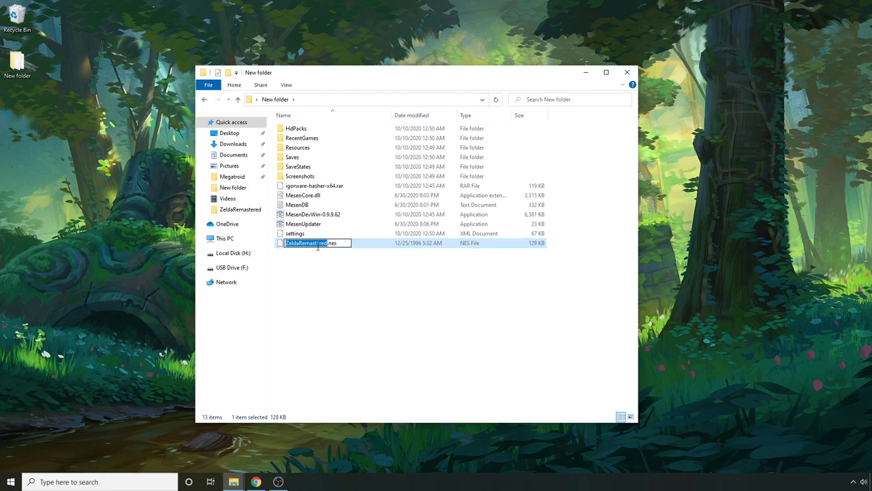
double_click(296, 128)
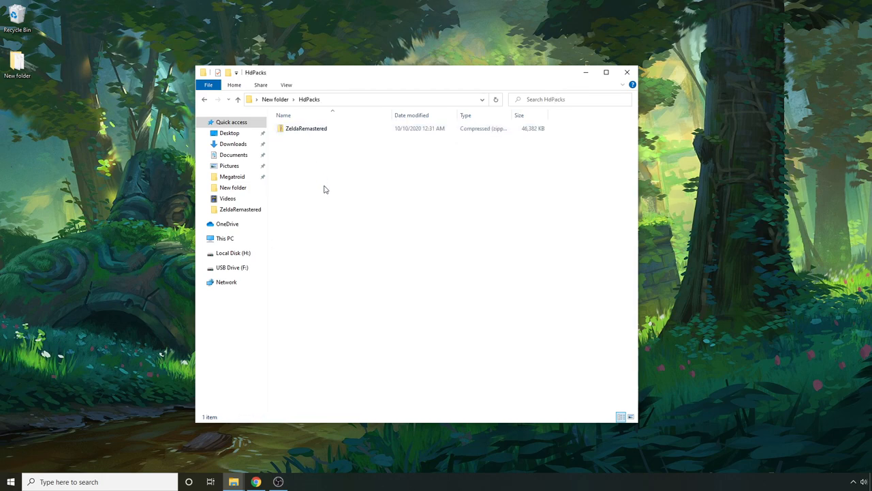
right_click(326, 190)
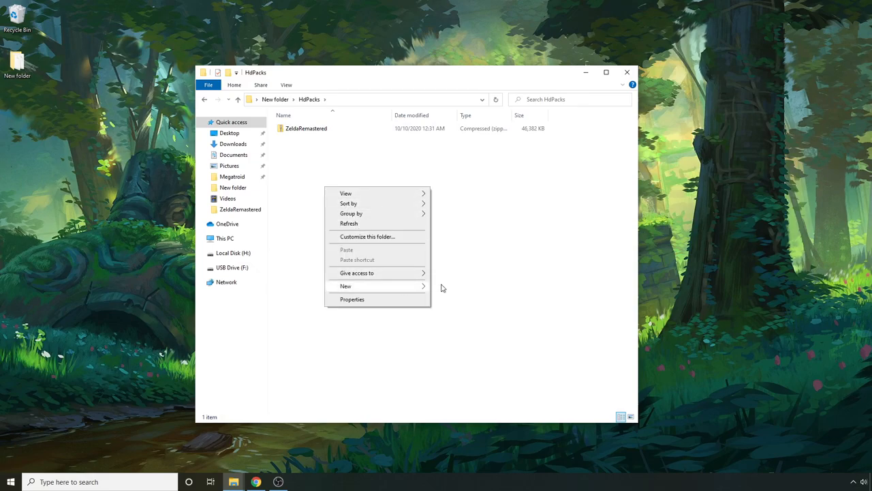
left_click(347, 286)
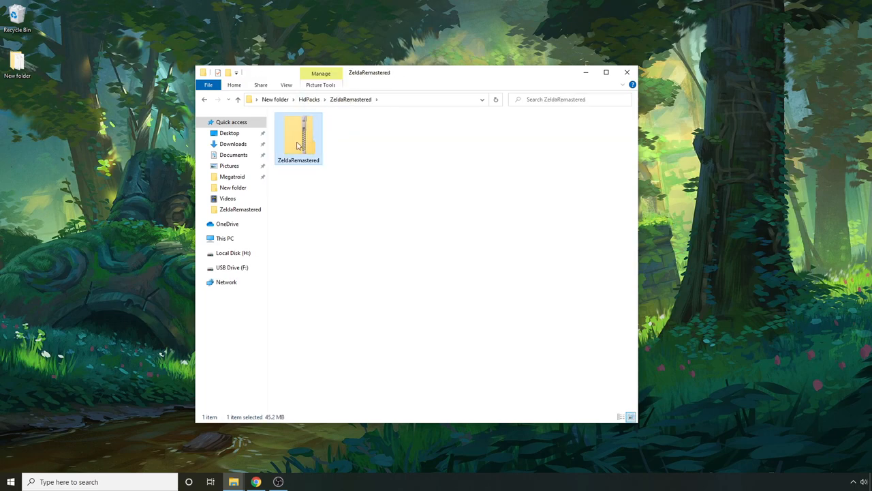
Extract ZeldaRemastered.zip here with 7-Zip, then return to New folder
right_click(298, 139)
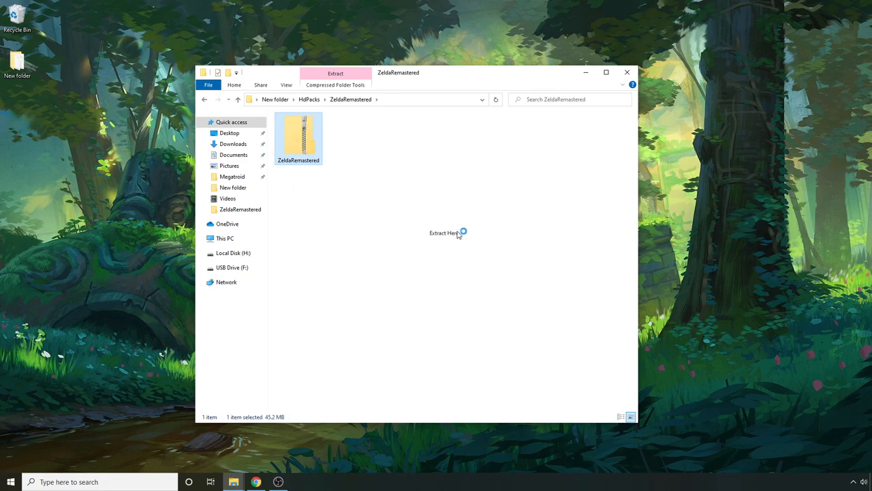
left_click(445, 232)
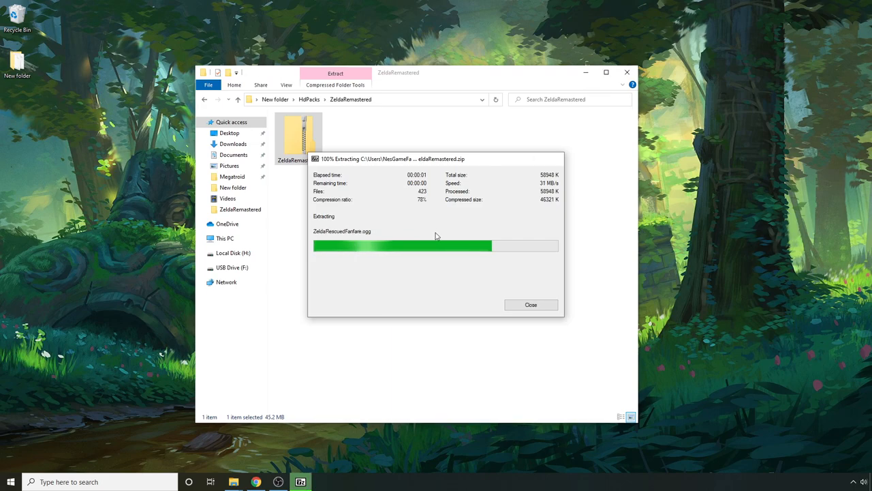
left_click(532, 306)
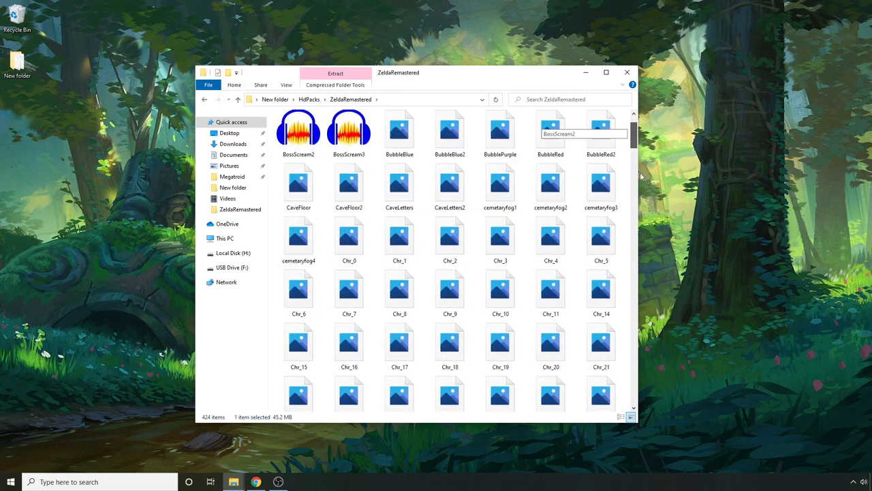
scroll("down", 3)
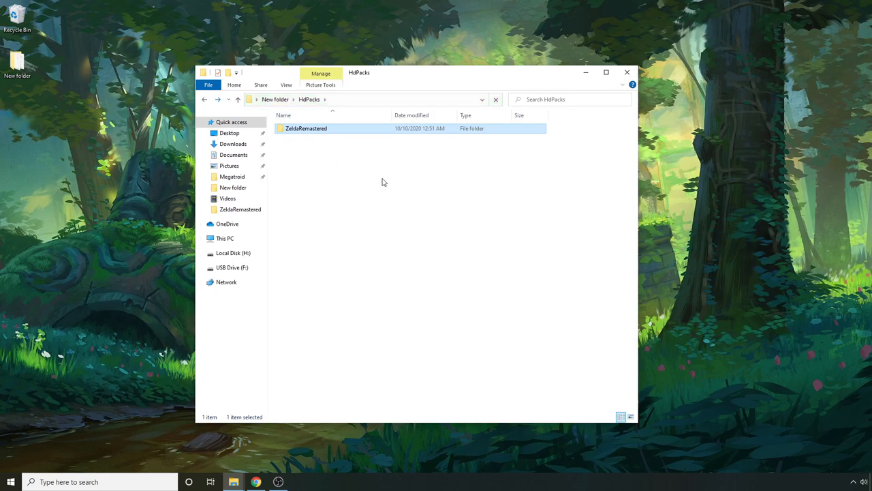
left_click(204, 100)
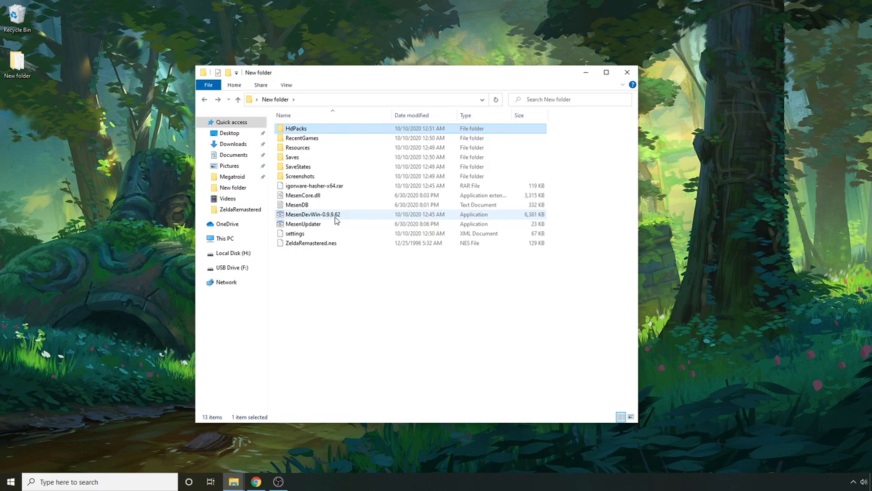
Launch MesenDevWin and load ZeldaRemastered.nes to reach the remastered title screen
left_click(313, 214)
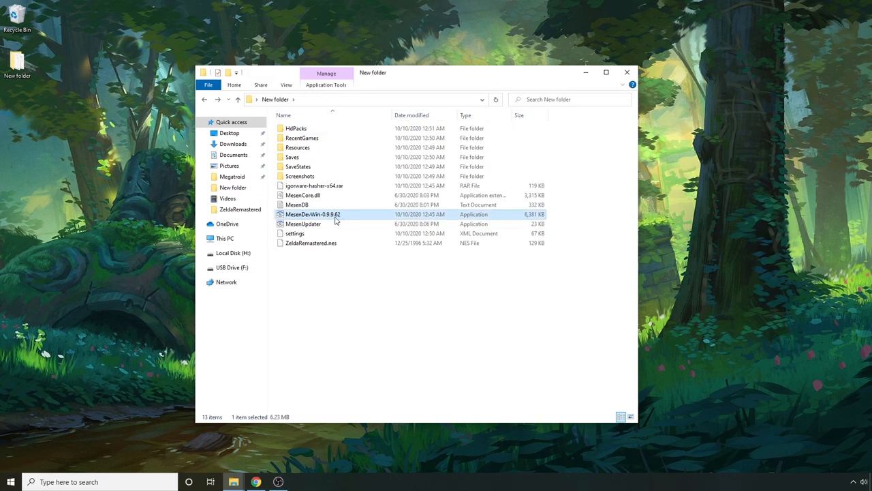
double_click(313, 214)
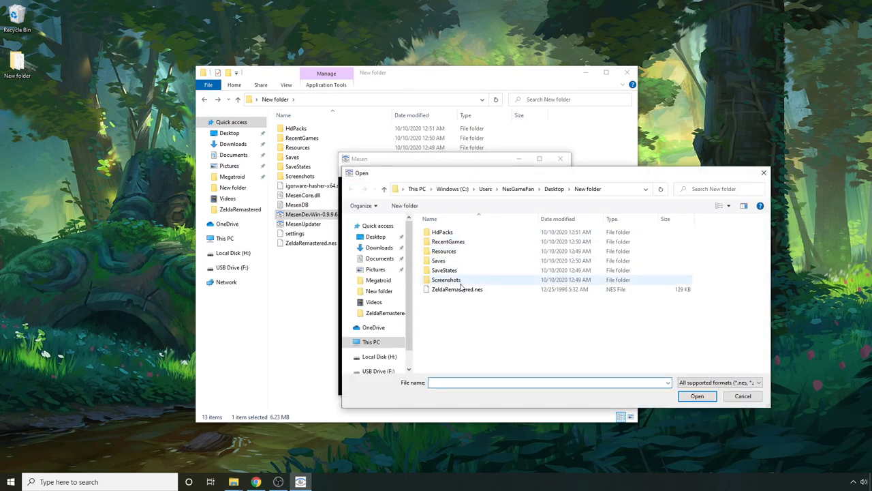
double_click(456, 289)
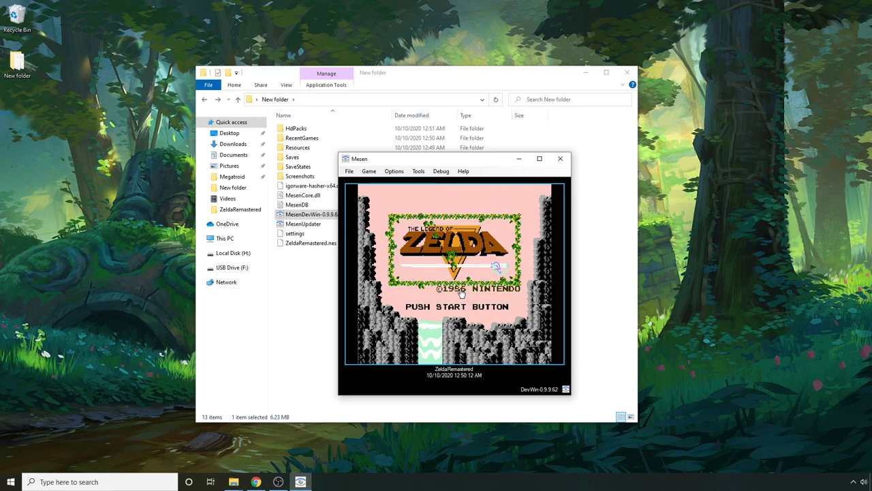
mouse_move(382, 319)
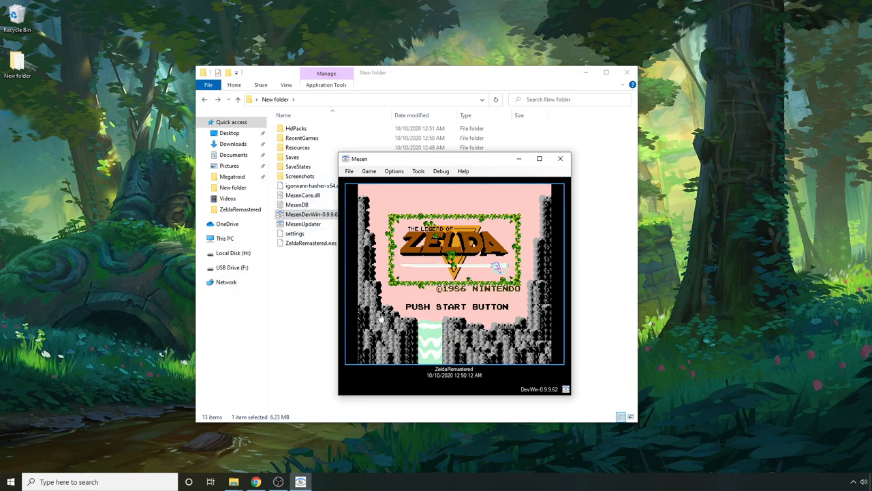
mouse_move(545, 298)
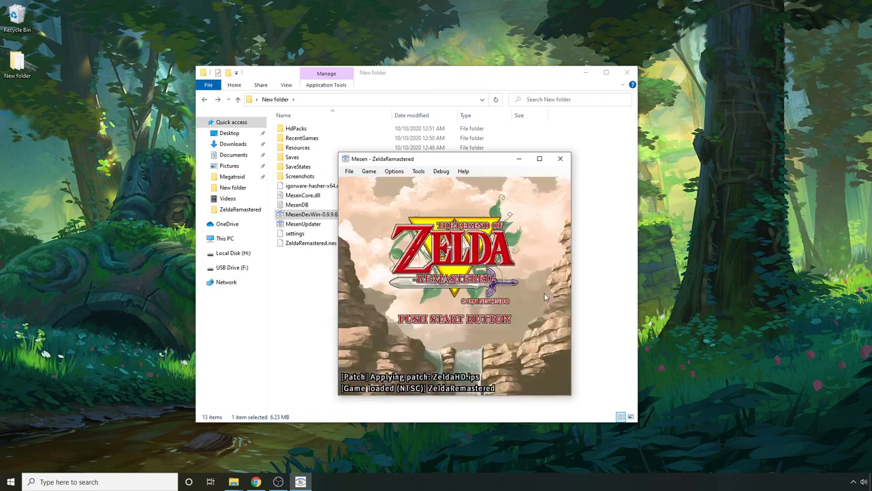
mouse_move(554, 199)
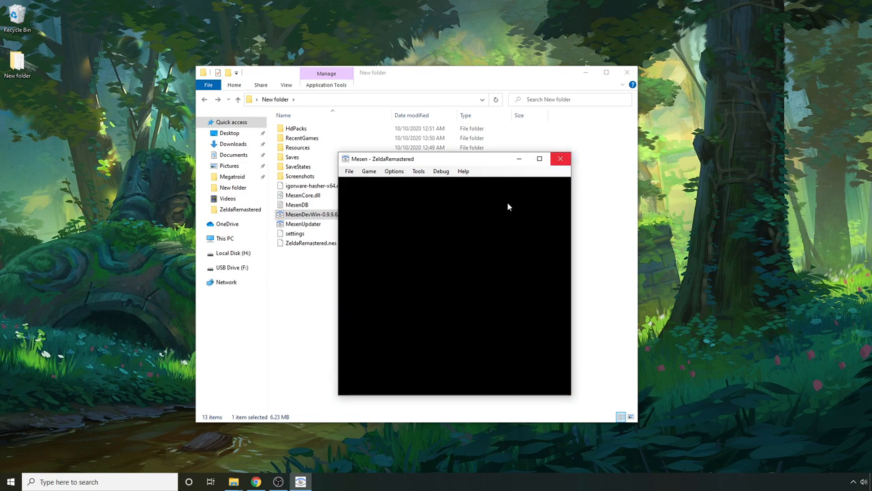
Close Mesen and extract igorware-hasher-v64.rar here with 7-Zip
left_click(560, 158)
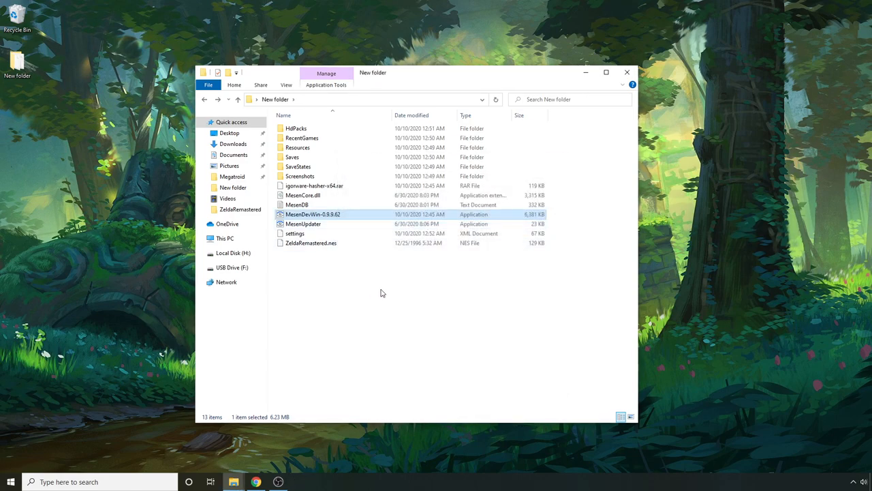
mouse_move(320, 185)
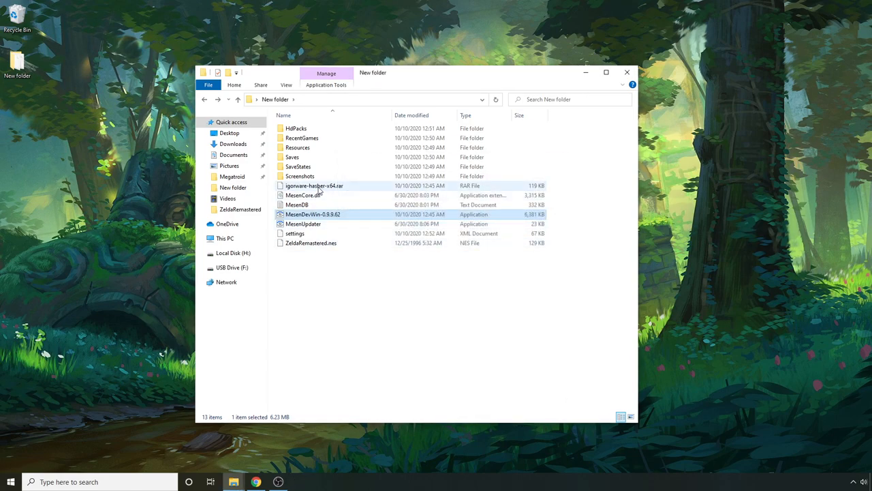
mouse_move(314, 186)
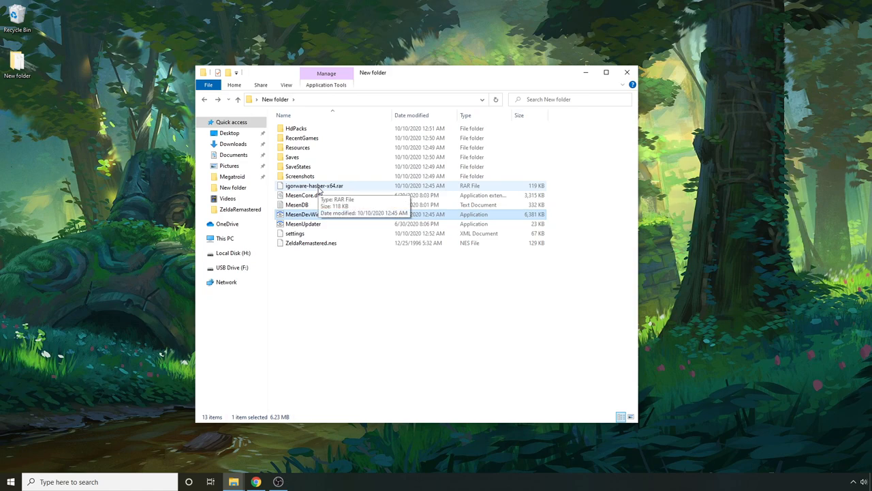
left_click(314, 186)
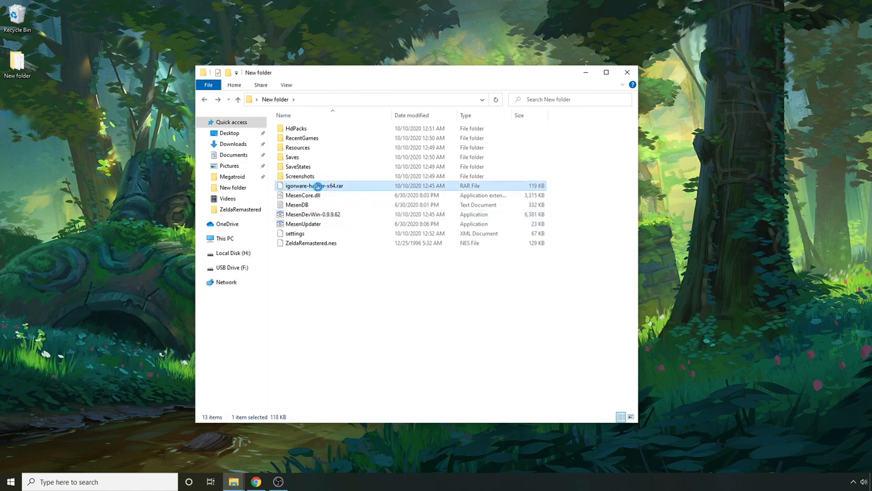
right_click(314, 185)
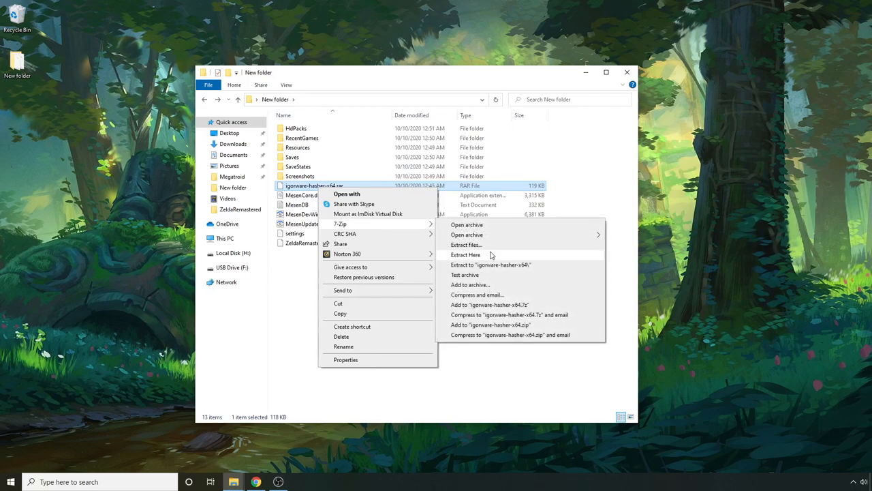
mouse_move(488, 265)
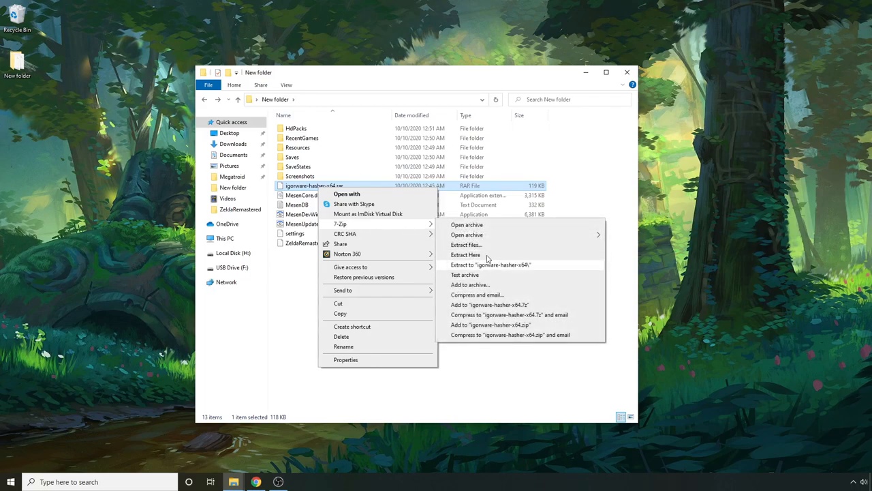
left_click(398, 270)
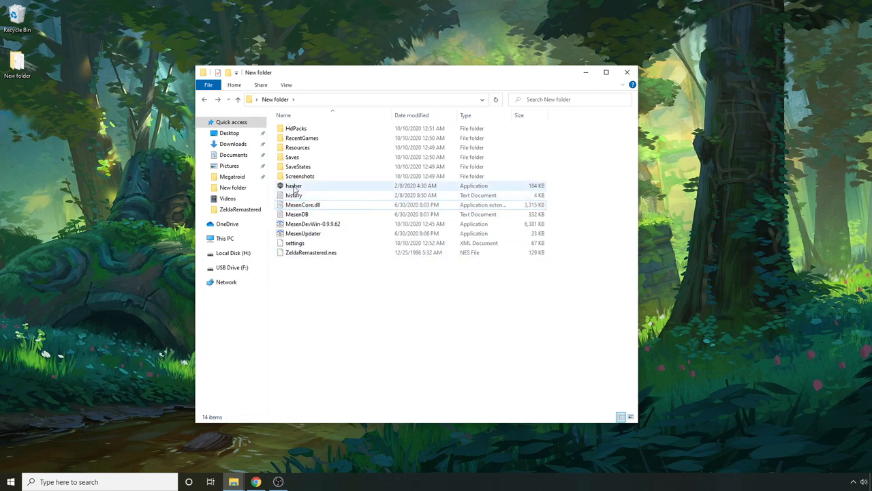
Hash ZeldaRemastered.nes in IgorWare Hasher and select its SHA-1 result
double_click(294, 185)
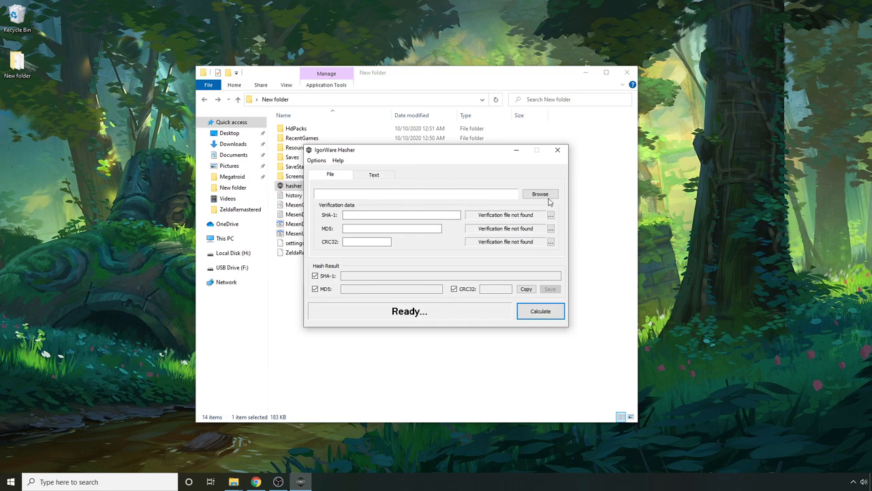
left_click(539, 194)
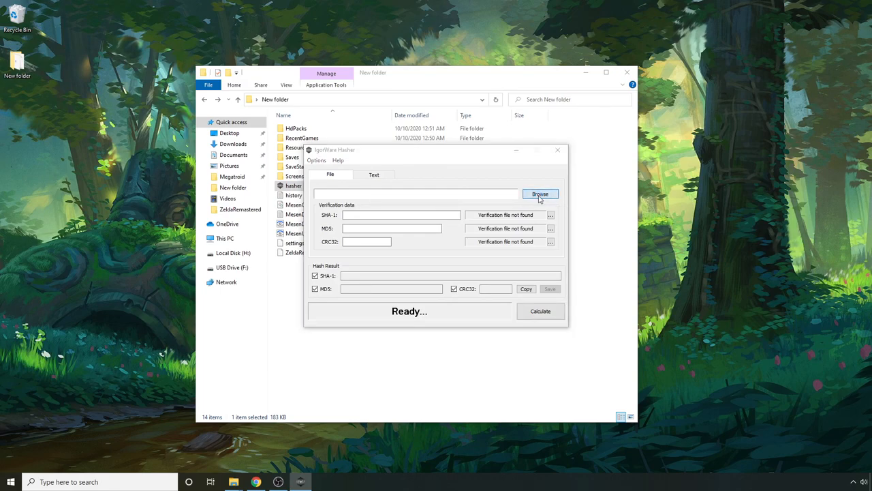
left_click(540, 194)
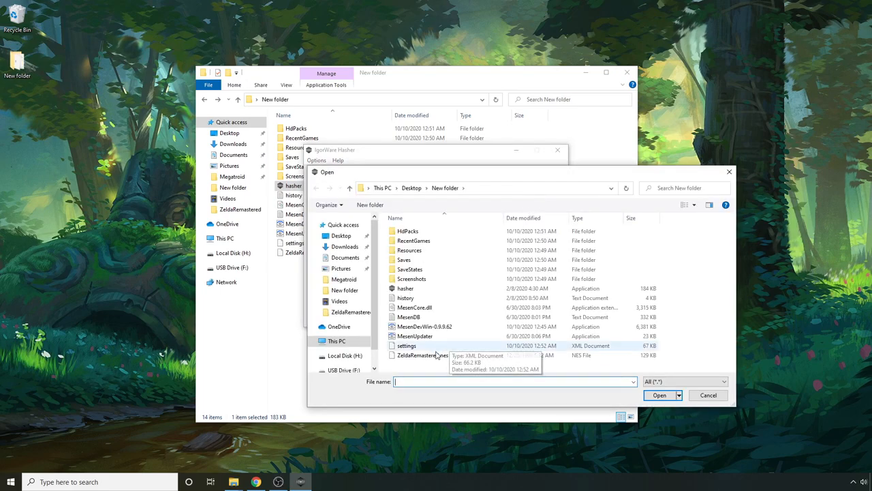
left_click(660, 396)
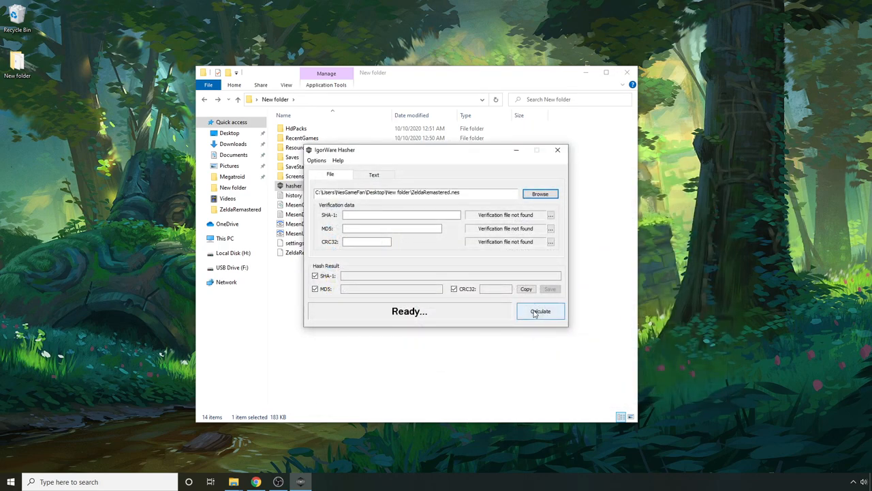
left_click(539, 311)
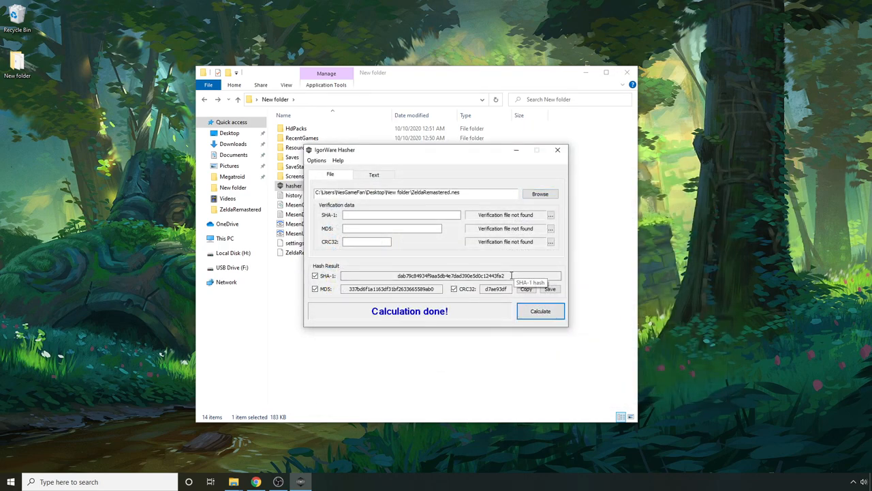
triple_click(453, 275)
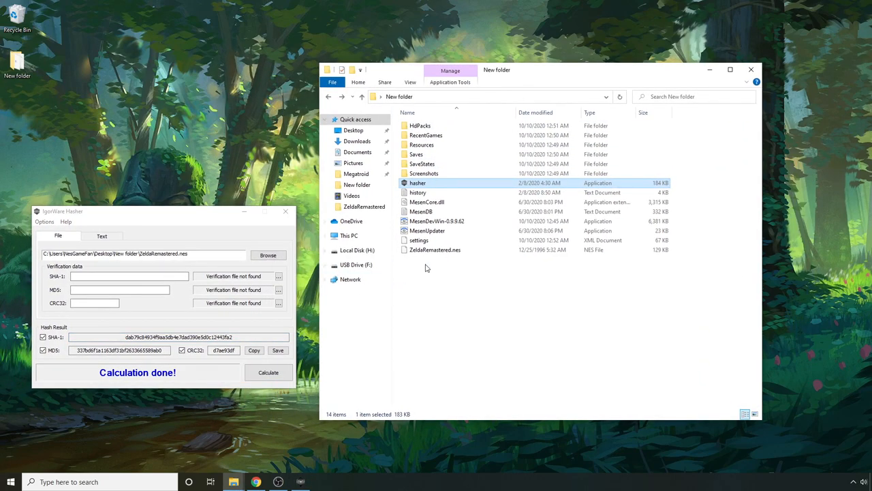
Open hires.txt from HdPacks > ZeldaRemastered in Notepad
left_click(420, 125)
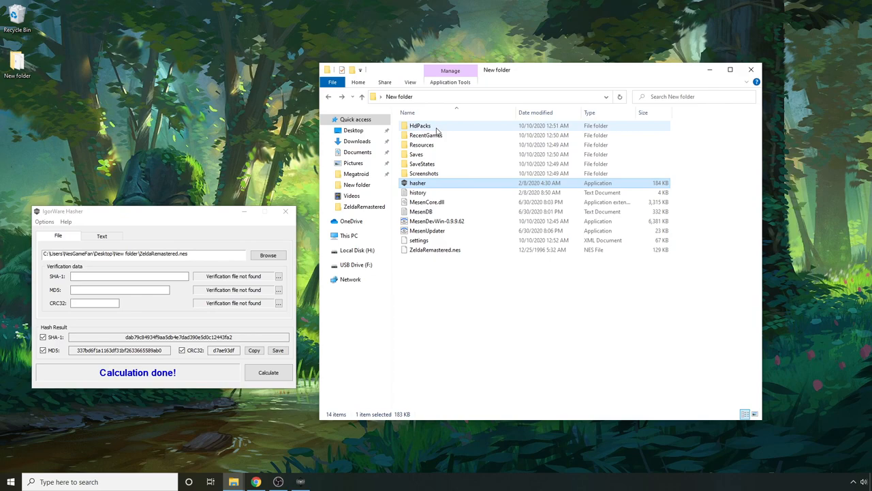
mouse_move(423, 135)
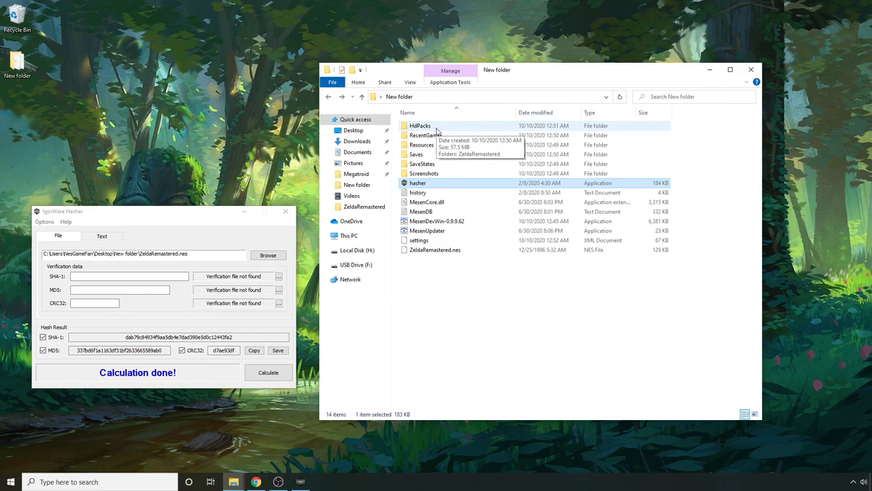
double_click(420, 125)
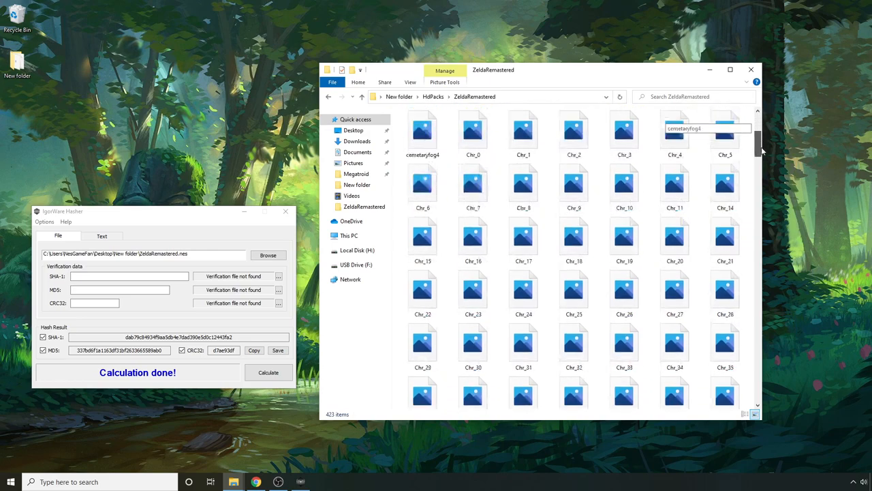
scroll("down", 3)
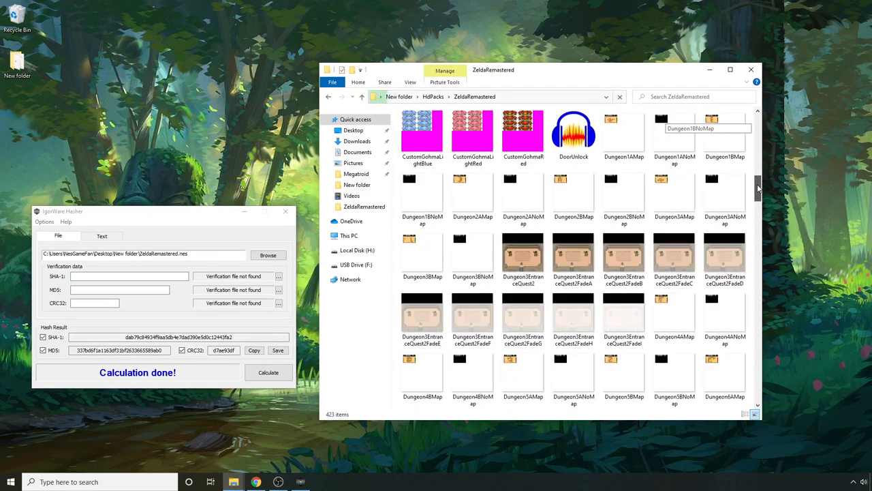
scroll("down", 3)
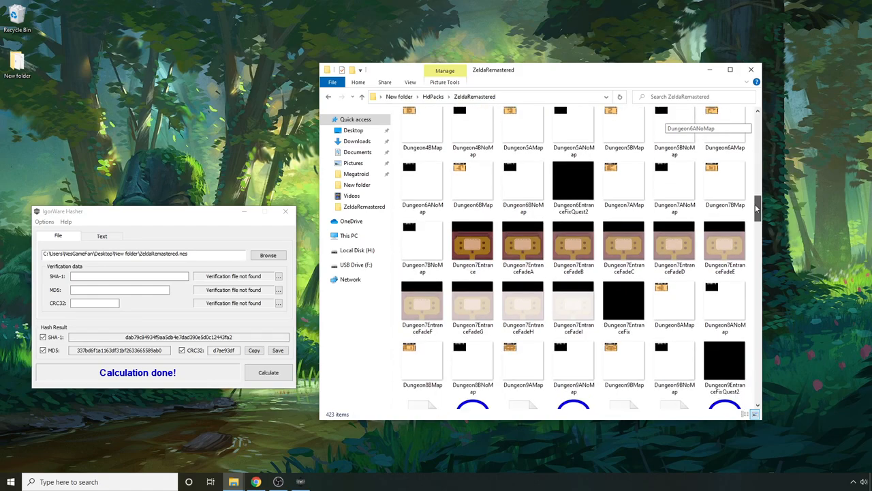
scroll("down", 3)
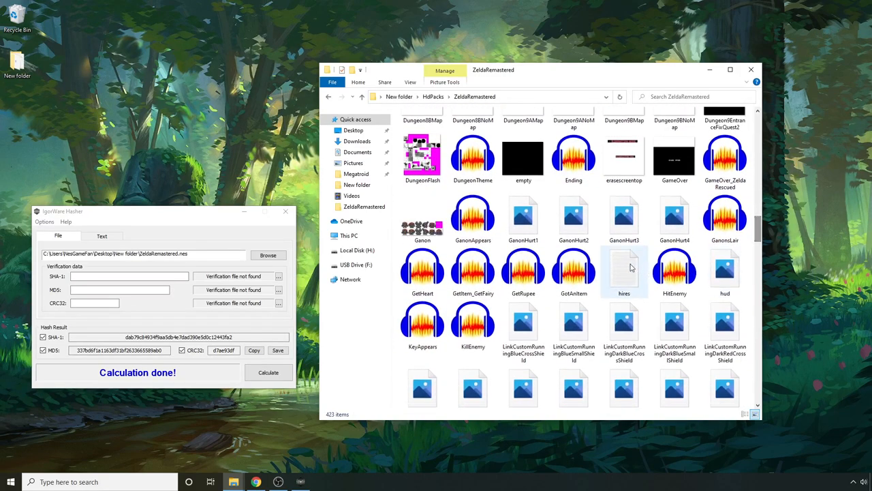
double_click(624, 270)
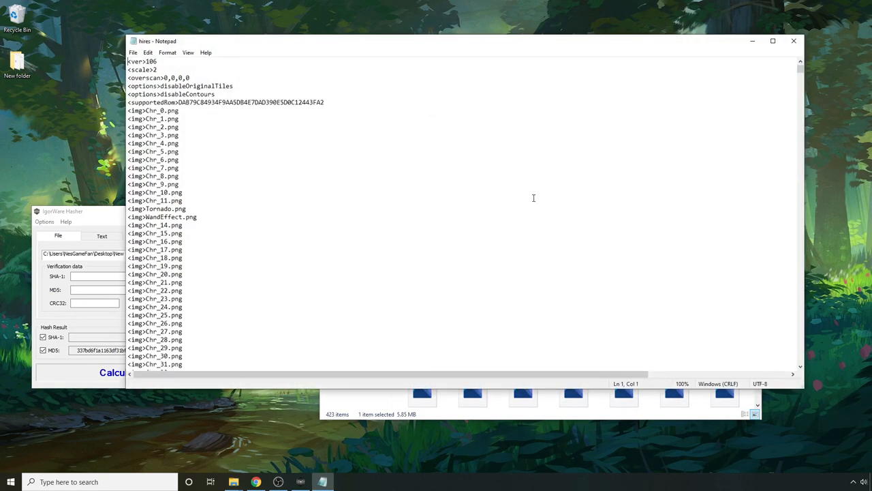
Scroll hires.txt to the 'Start of sound patch' section with the ZeldaHD.ips patch line
left_click(112, 372)
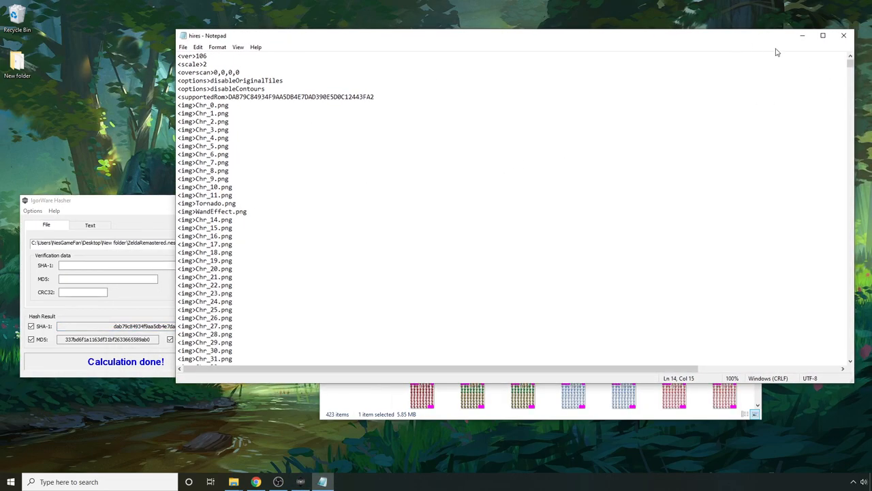
scroll("down", 3)
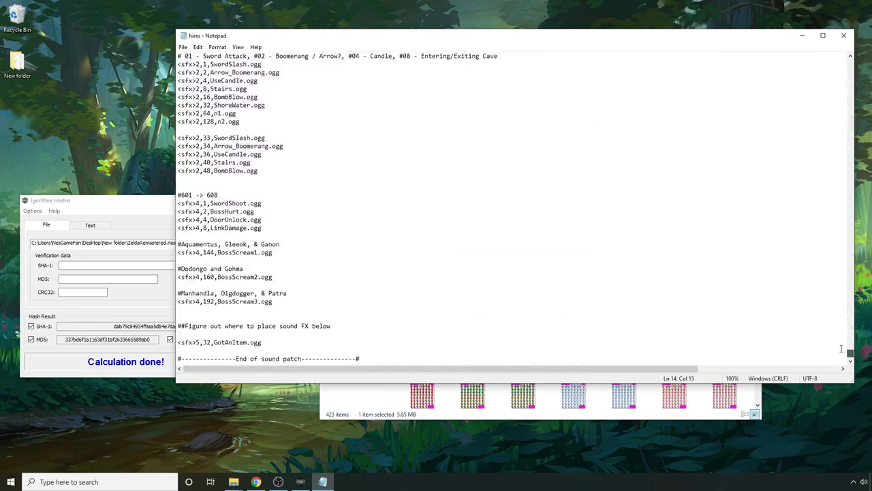
scroll("up", 3)
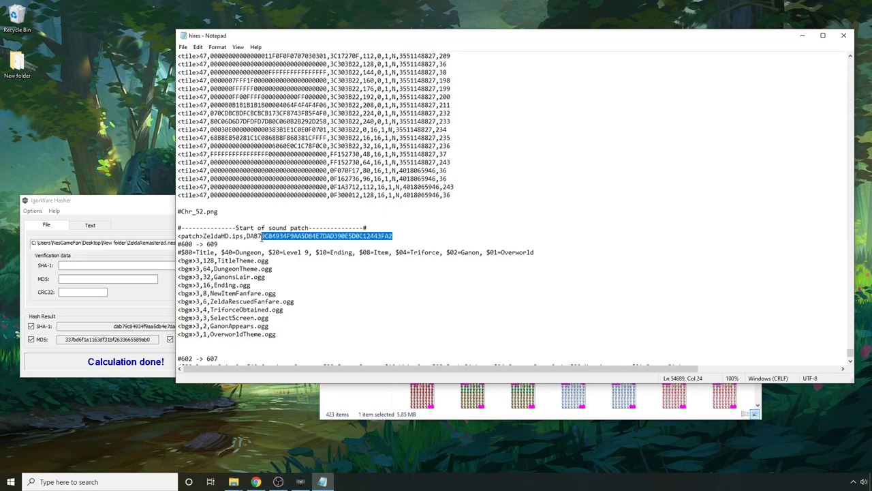
Bring Hasher forward and select the ROM's SHA-1 value for the patch line
left_click(257, 362)
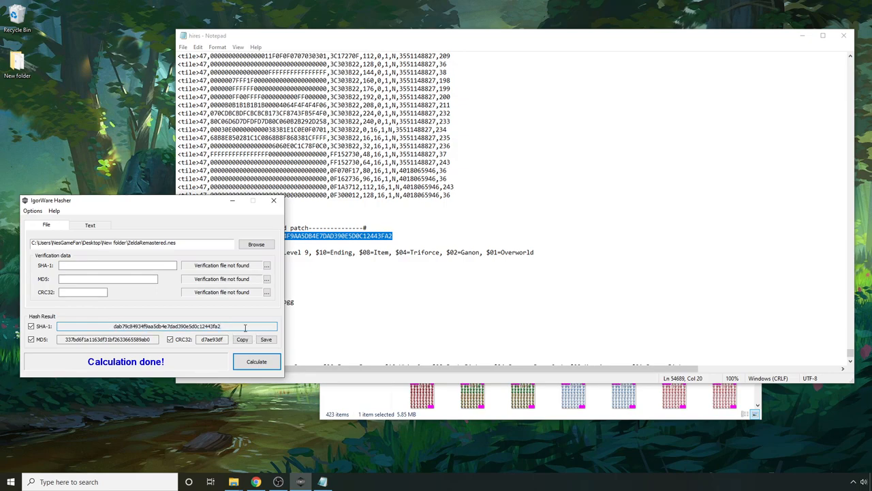
triple_click(168, 325)
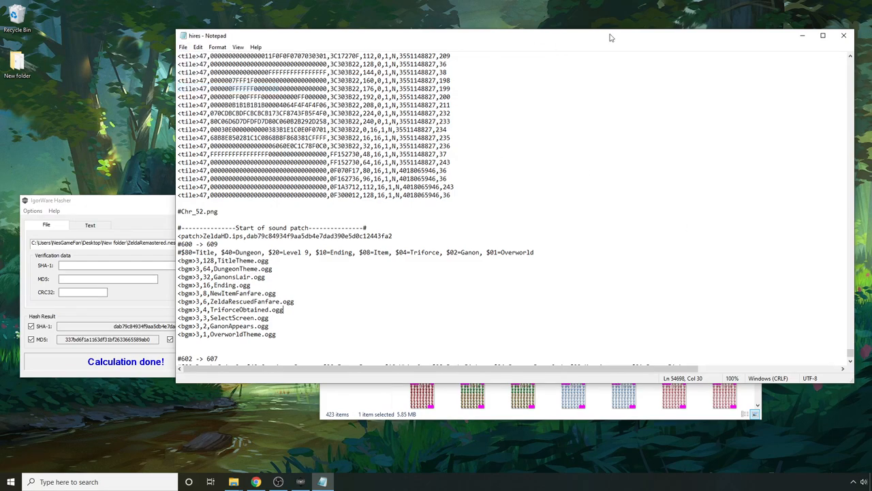
mouse_move(739, 63)
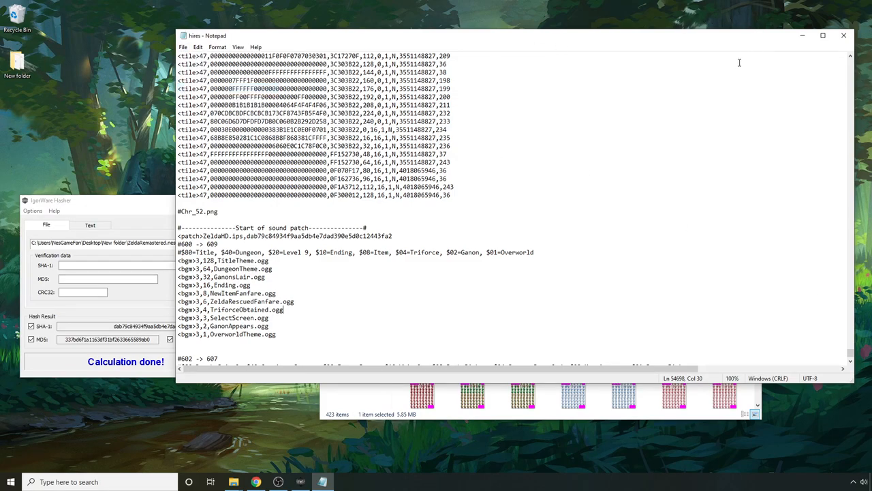